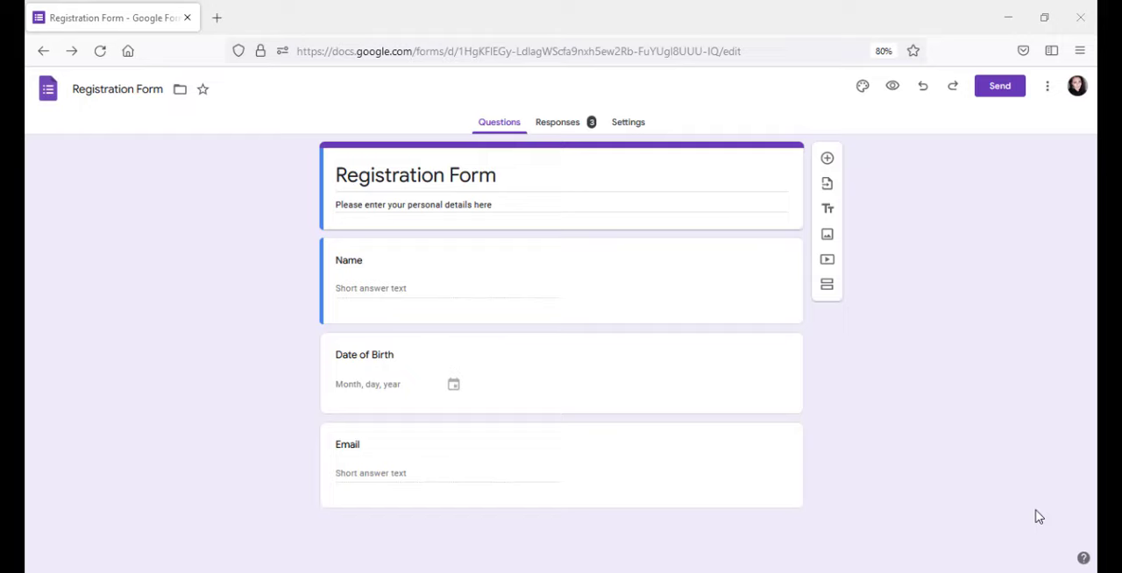
pyautogui.moveTo(486, 131)
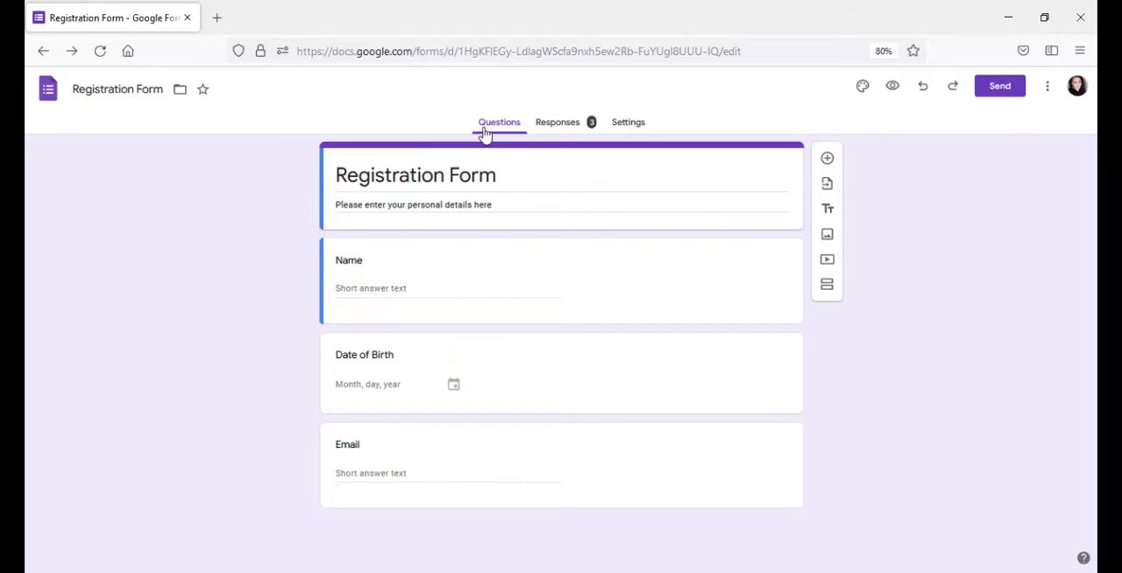
# Review the Registration Form's collected responses and return to its questions
pyautogui.click(557, 123)
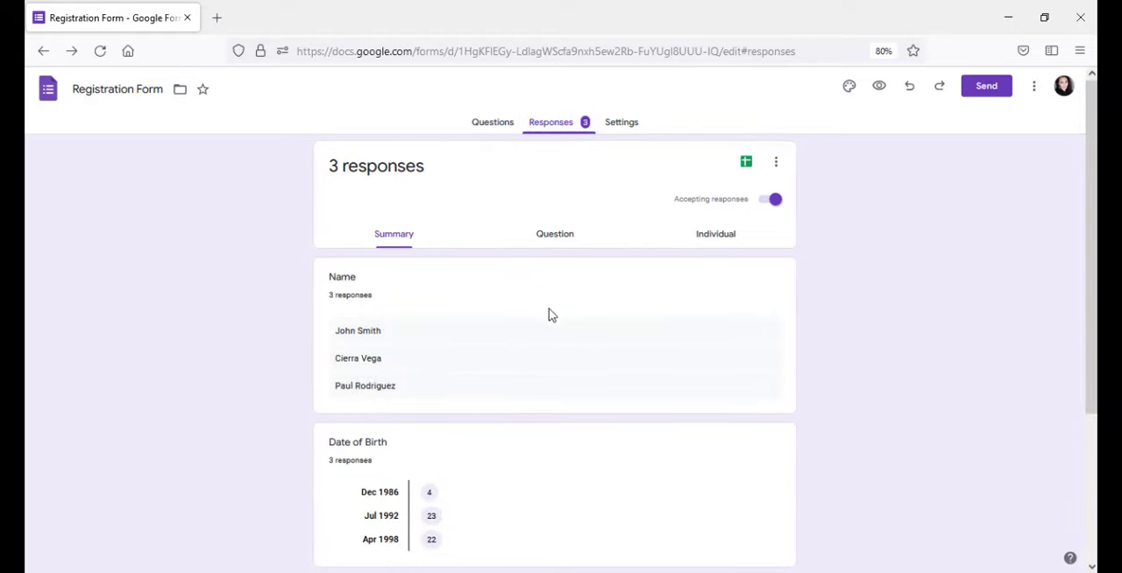
pyautogui.scroll(-3)
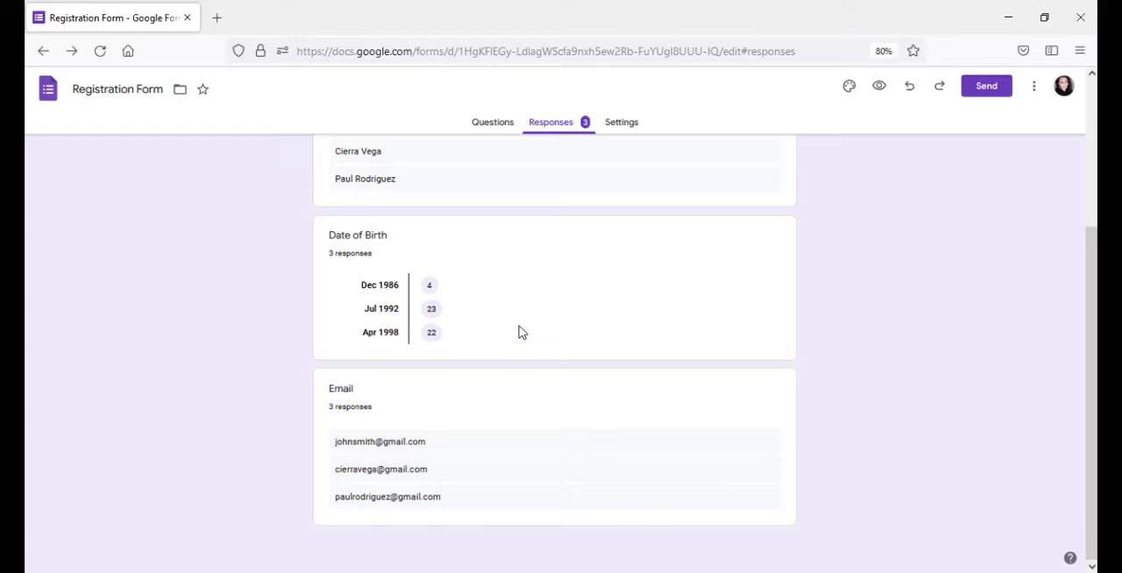
pyautogui.click(493, 122)
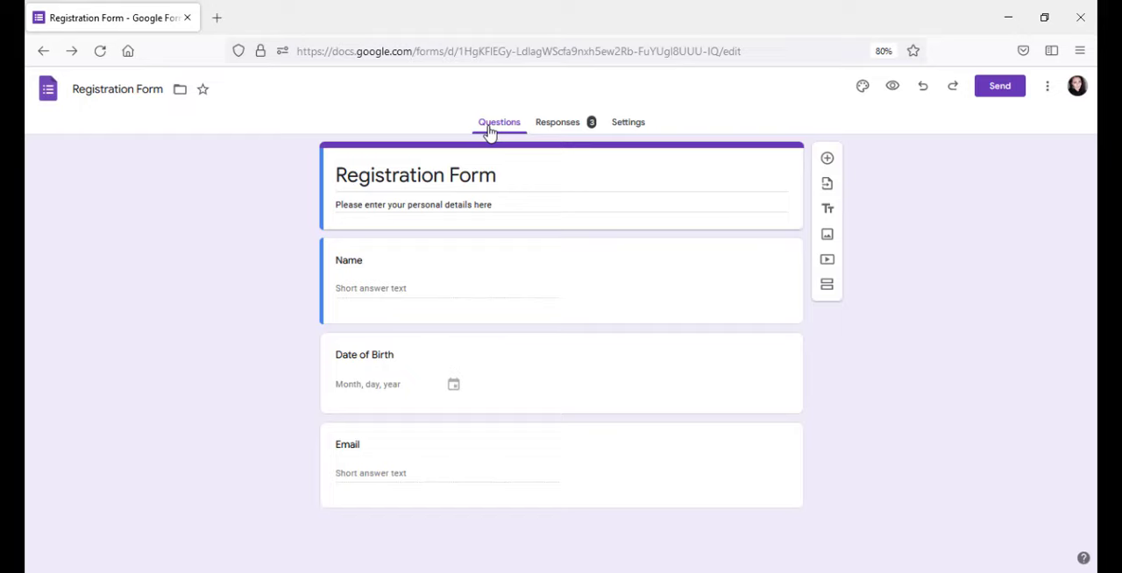
pyautogui.moveTo(419, 246)
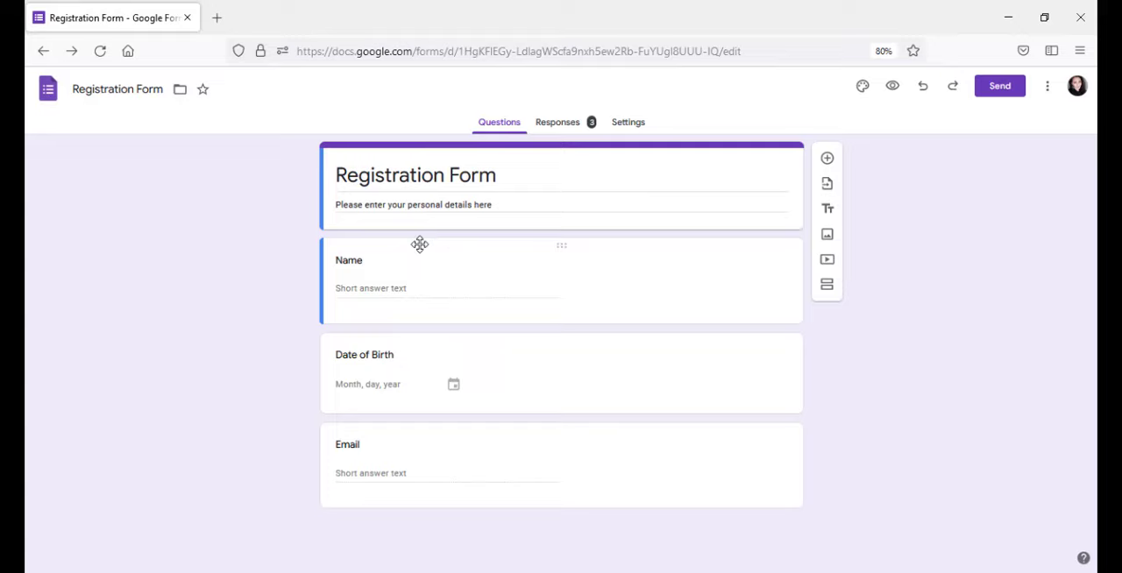
pyautogui.moveTo(419, 339)
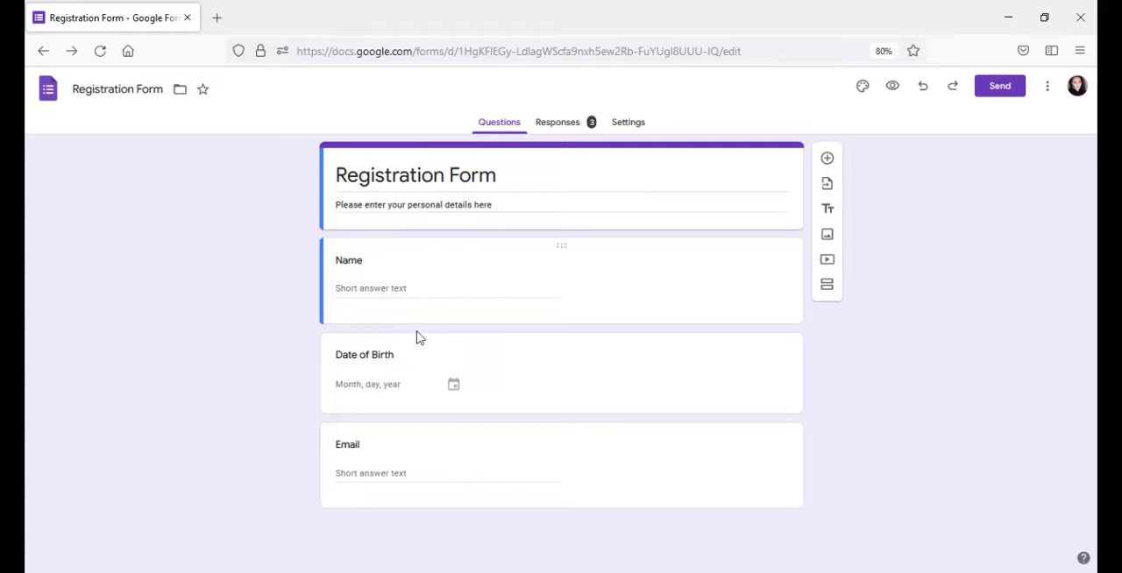
pyautogui.moveTo(403, 437)
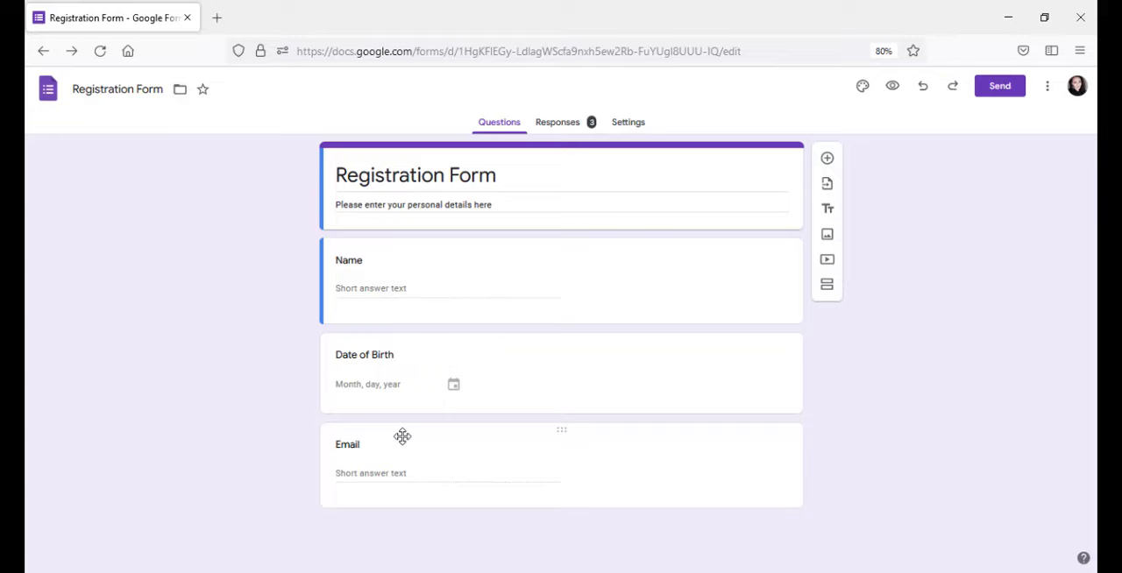
pyautogui.moveTo(540, 286)
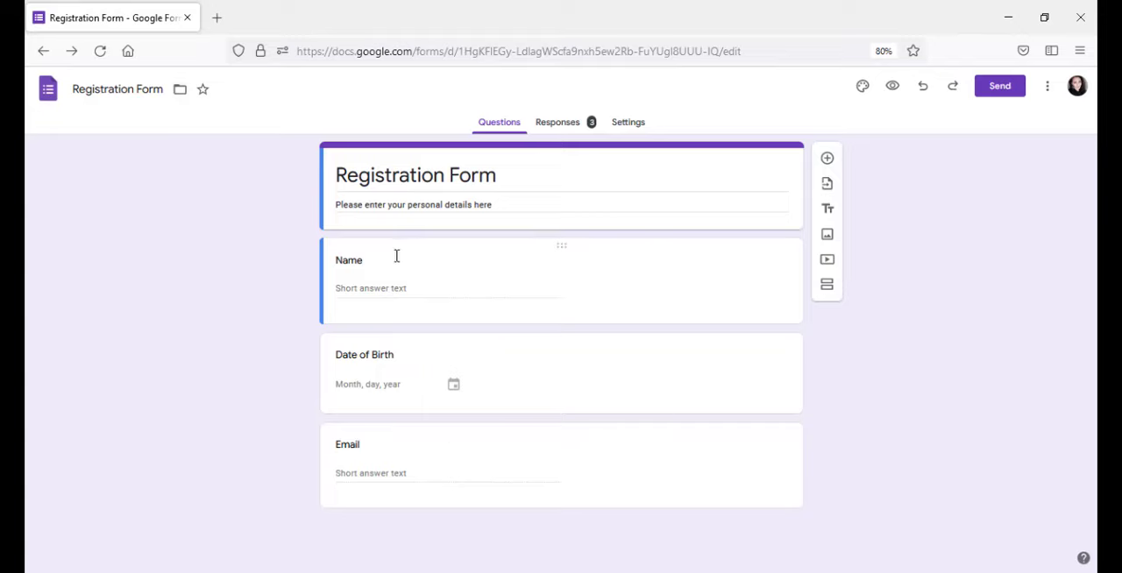
# From the Responses view, bring up the Select response destination choice
pyautogui.click(550, 123)
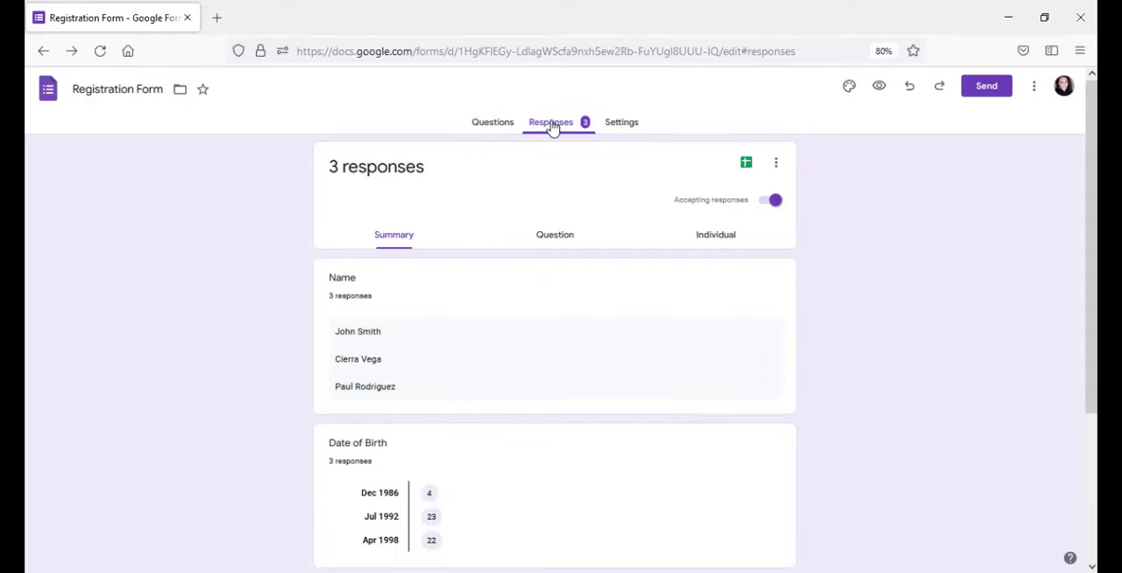
pyautogui.moveTo(747, 164)
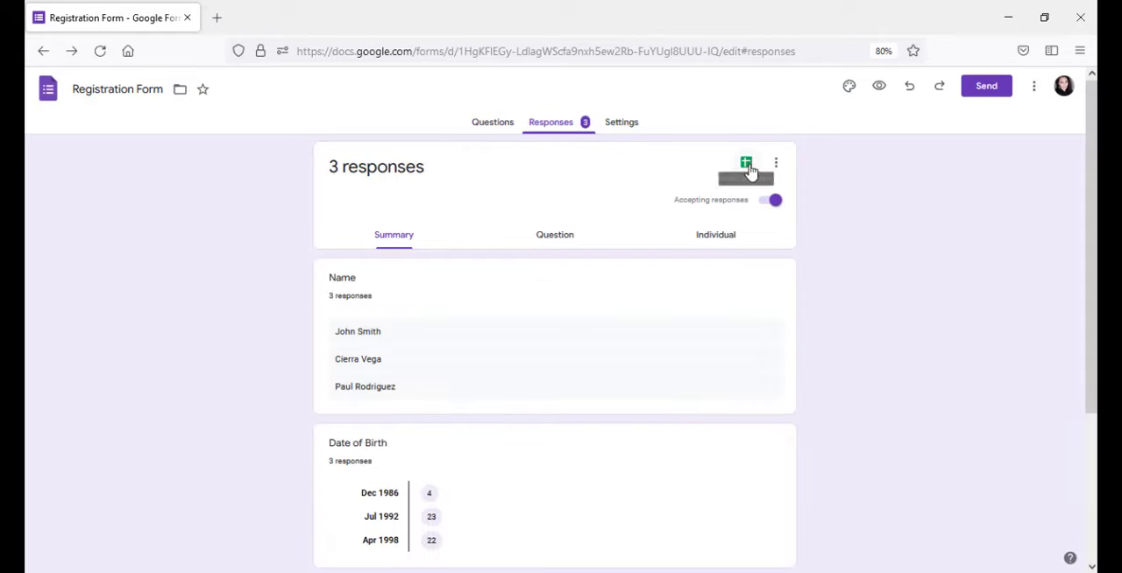
pyautogui.moveTo(747, 165)
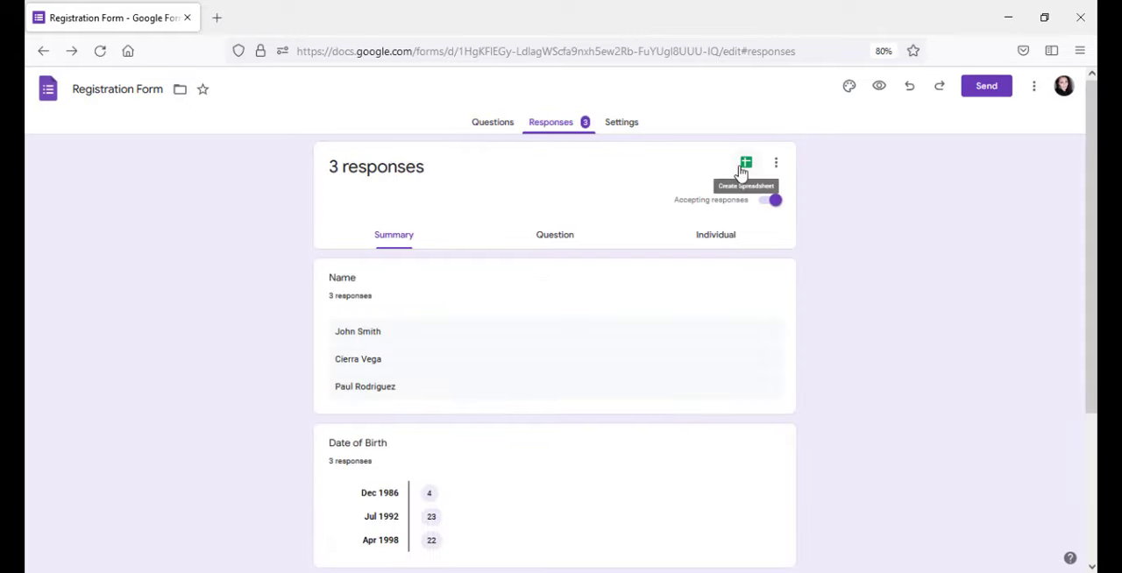
pyautogui.moveTo(775, 165)
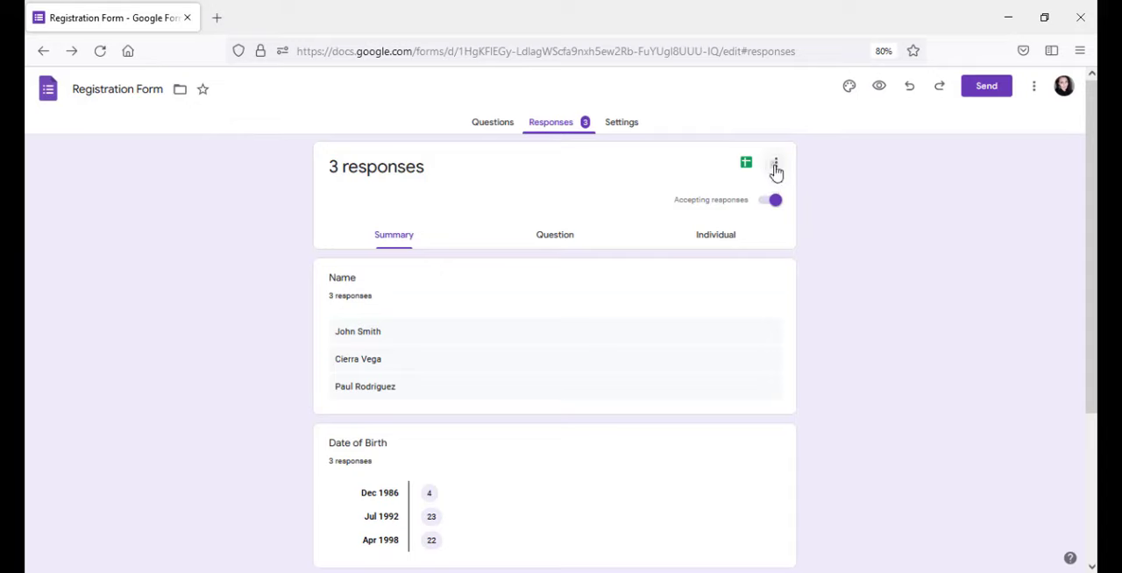
pyautogui.click(775, 166)
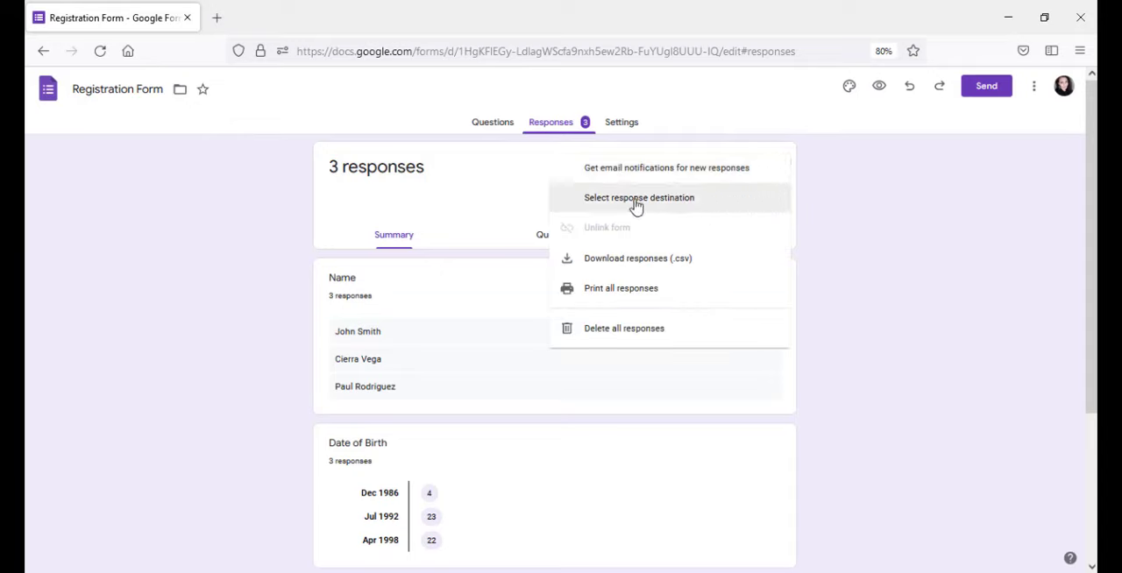
pyautogui.moveTo(656, 209)
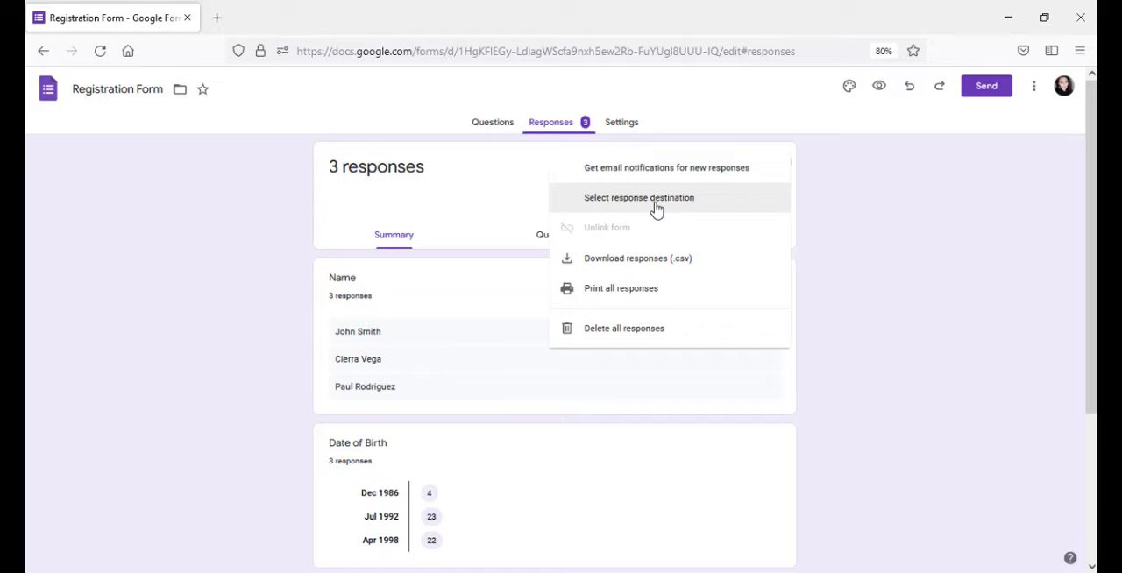
pyautogui.moveTo(656, 196)
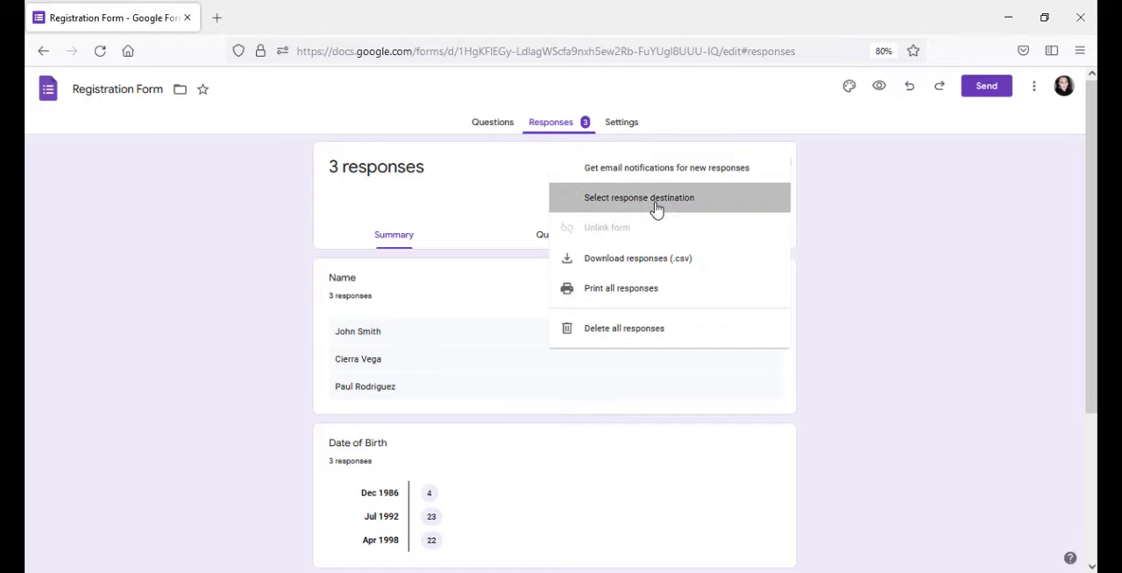
pyautogui.click(638, 196)
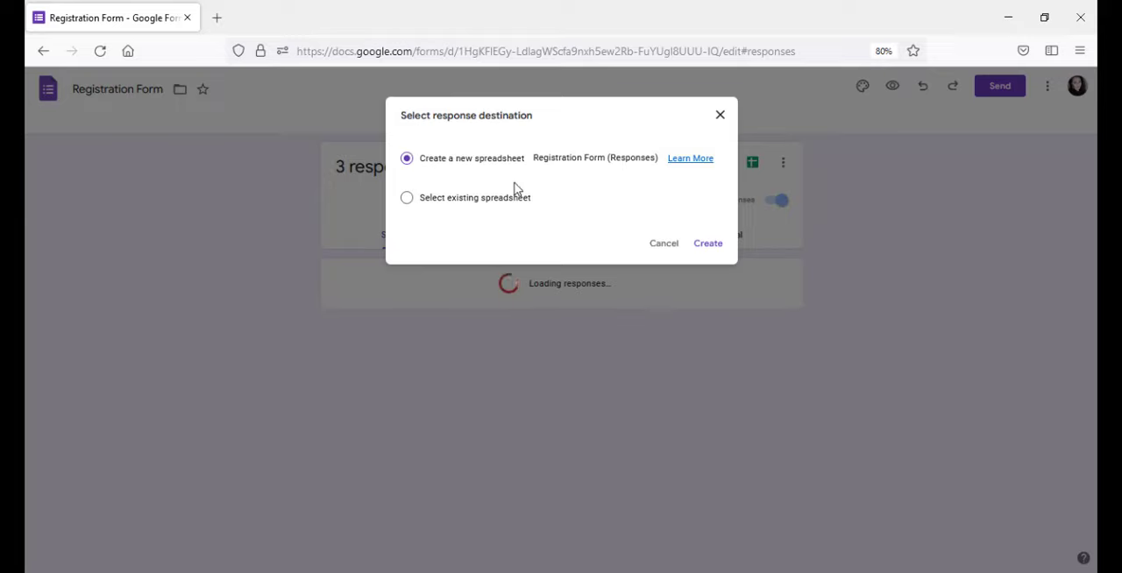
# Link responses to an existing spreadsheet picked from the Drive picker
pyautogui.click(406, 196)
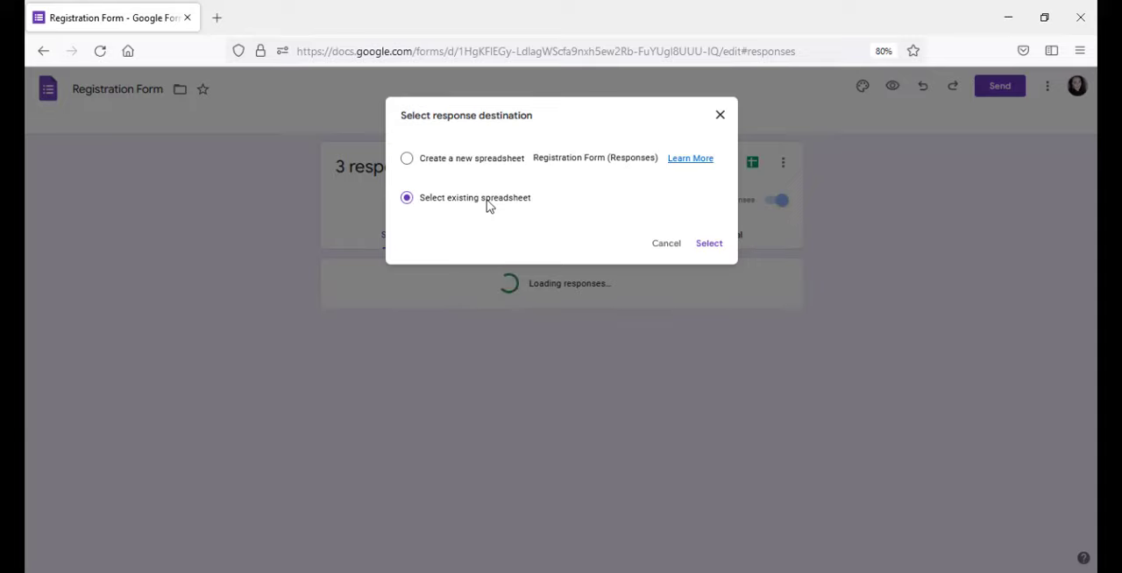
pyautogui.click(708, 242)
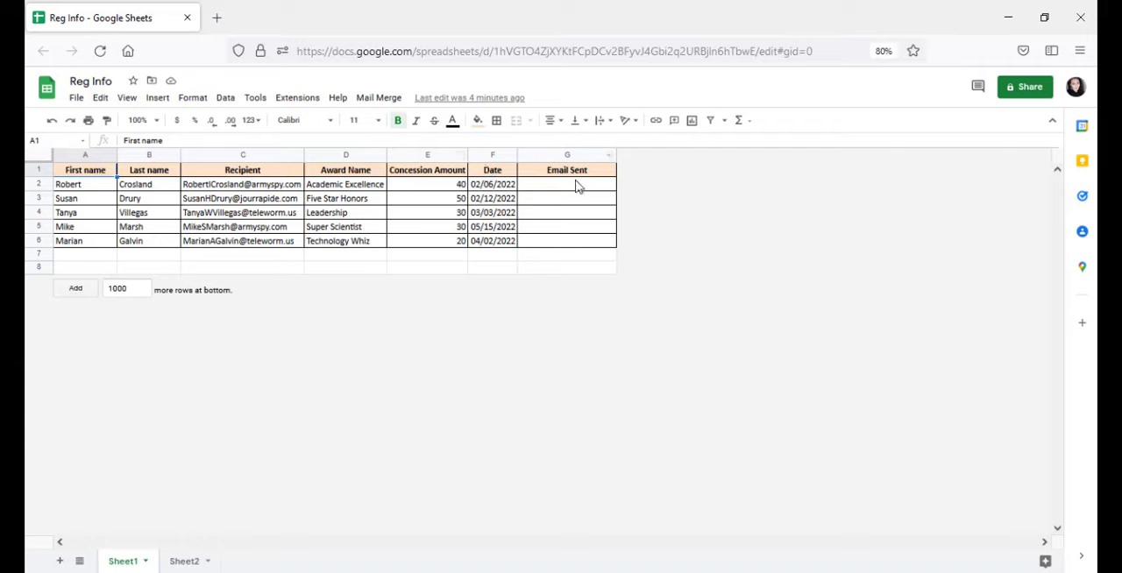
pyautogui.moveTo(647, 183)
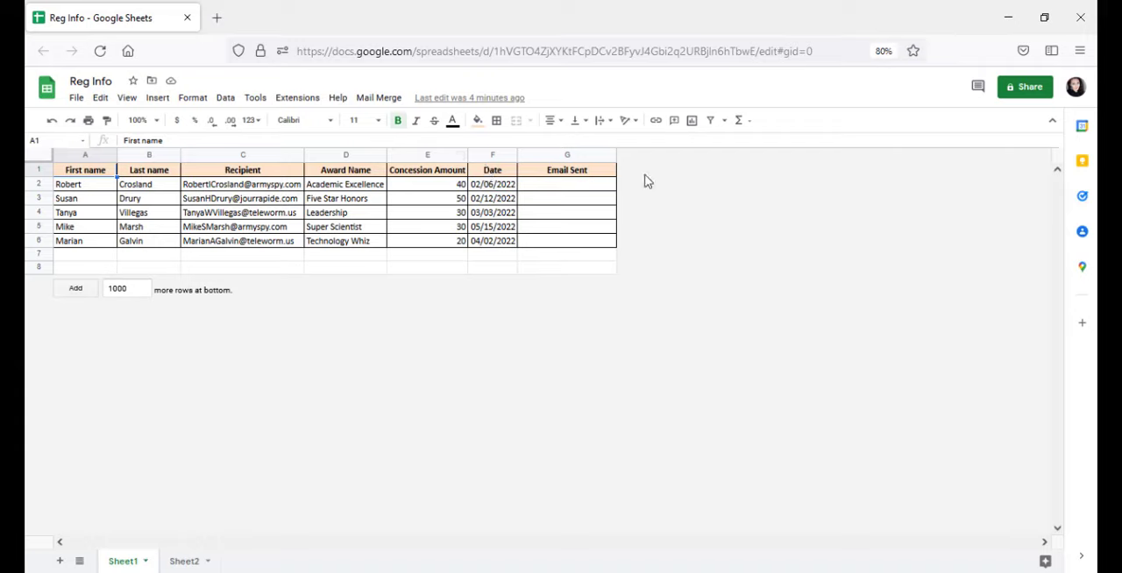
pyautogui.moveTo(365, 214)
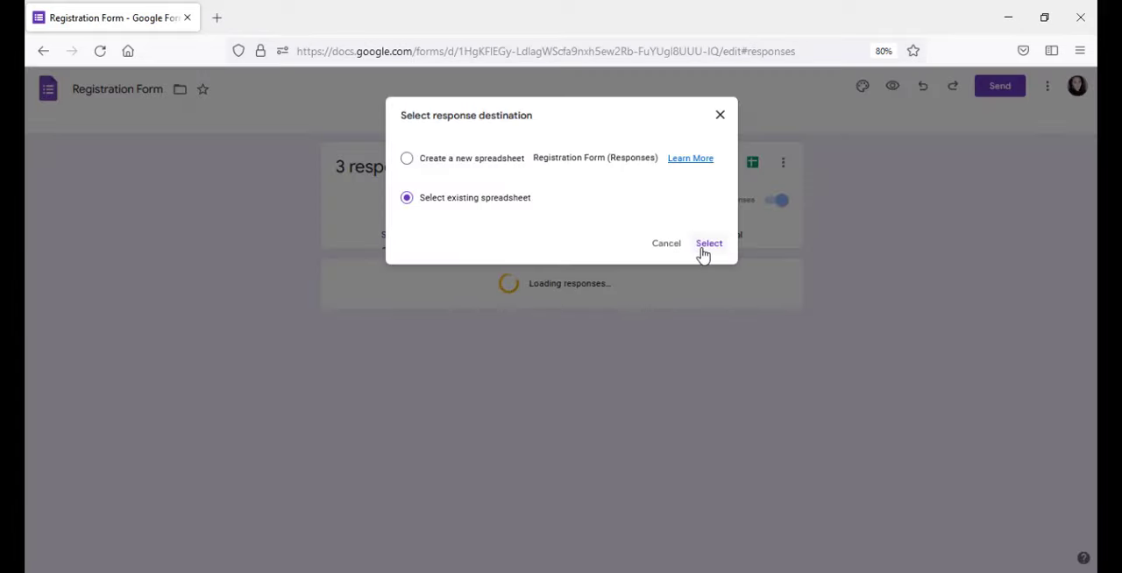
pyautogui.click(708, 242)
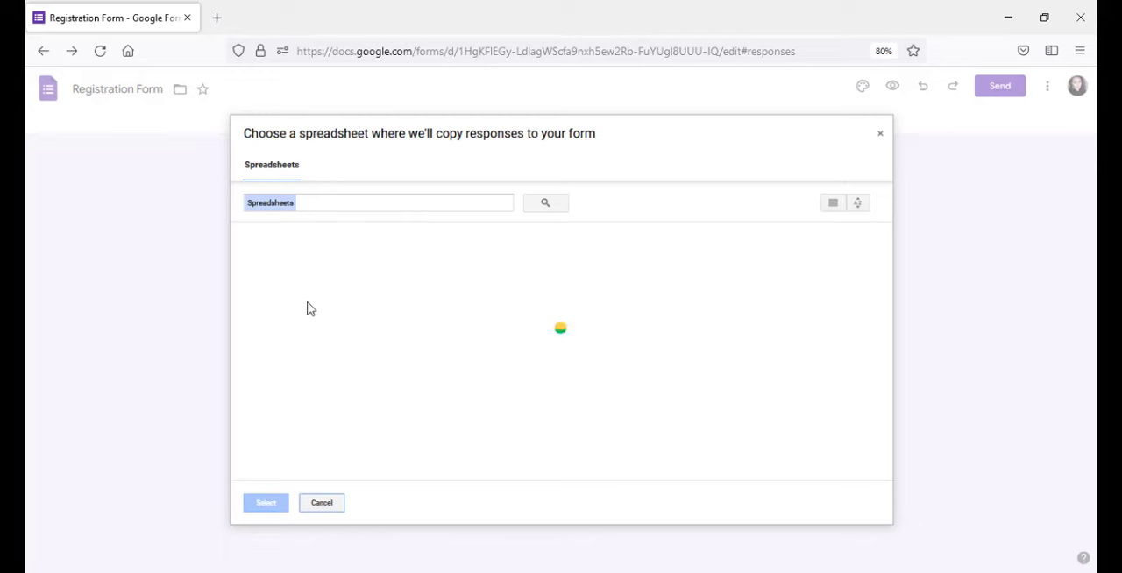
pyautogui.click(266, 501)
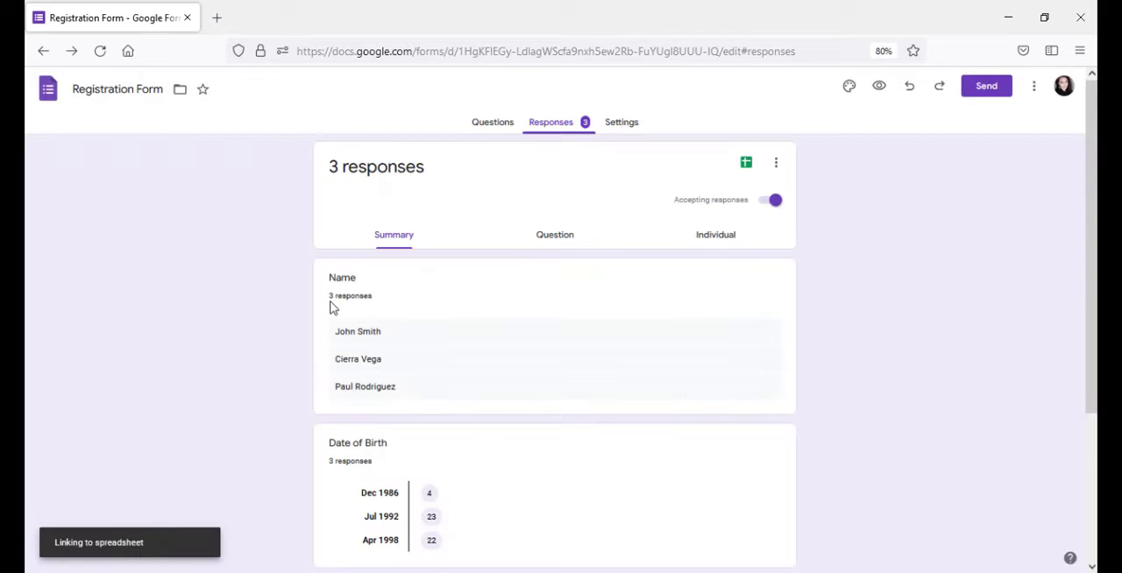
# Unlink the Registration Form from its response spreadsheet and confirm
pyautogui.click(747, 162)
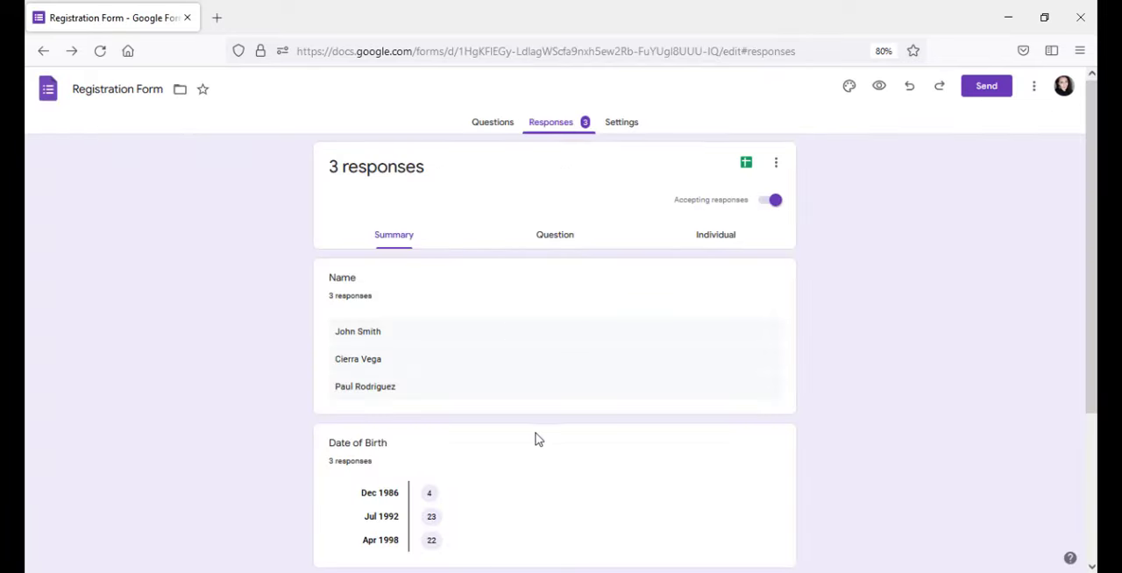
pyautogui.click(746, 161)
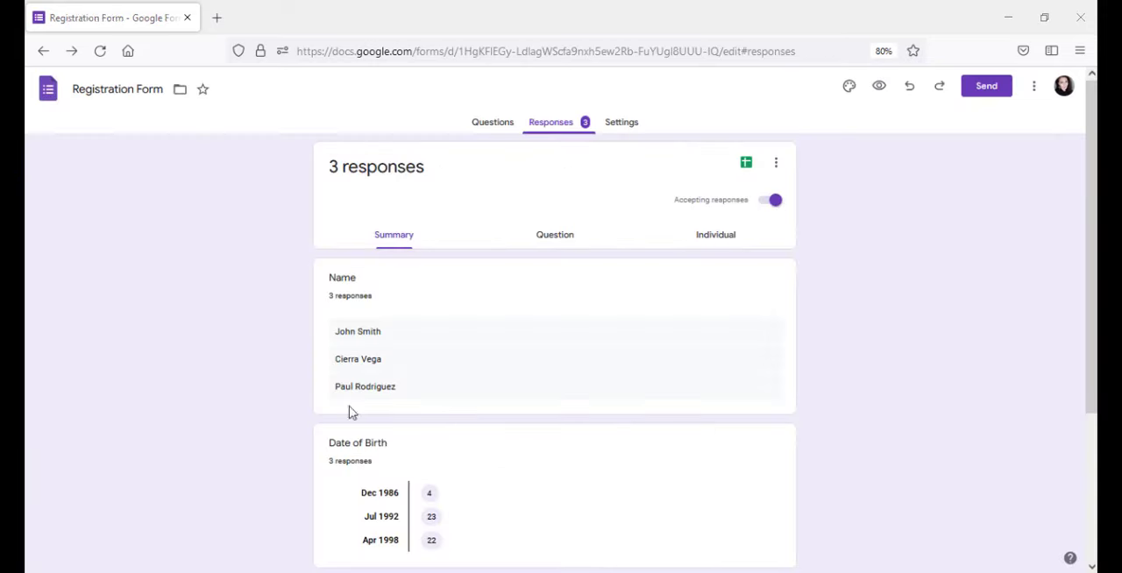
pyautogui.moveTo(454, 191)
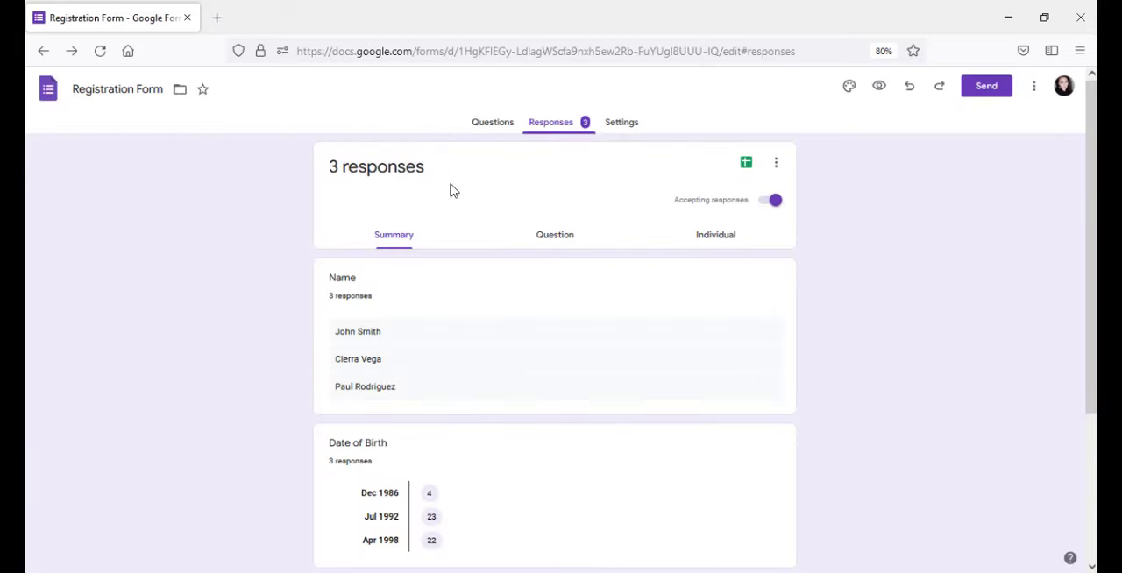
pyautogui.moveTo(550, 350)
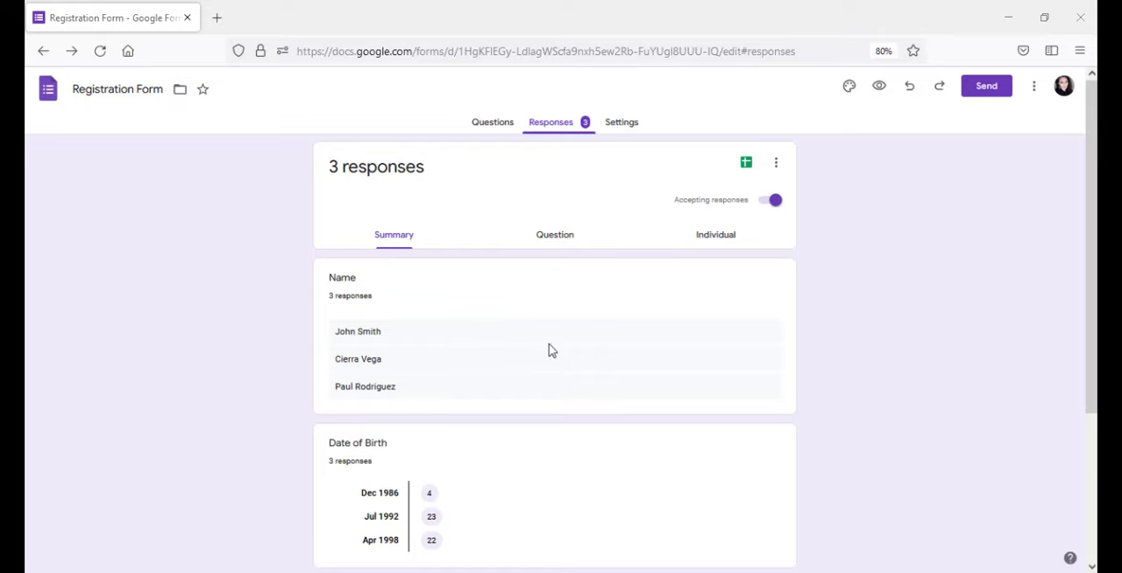
pyautogui.moveTo(786, 294)
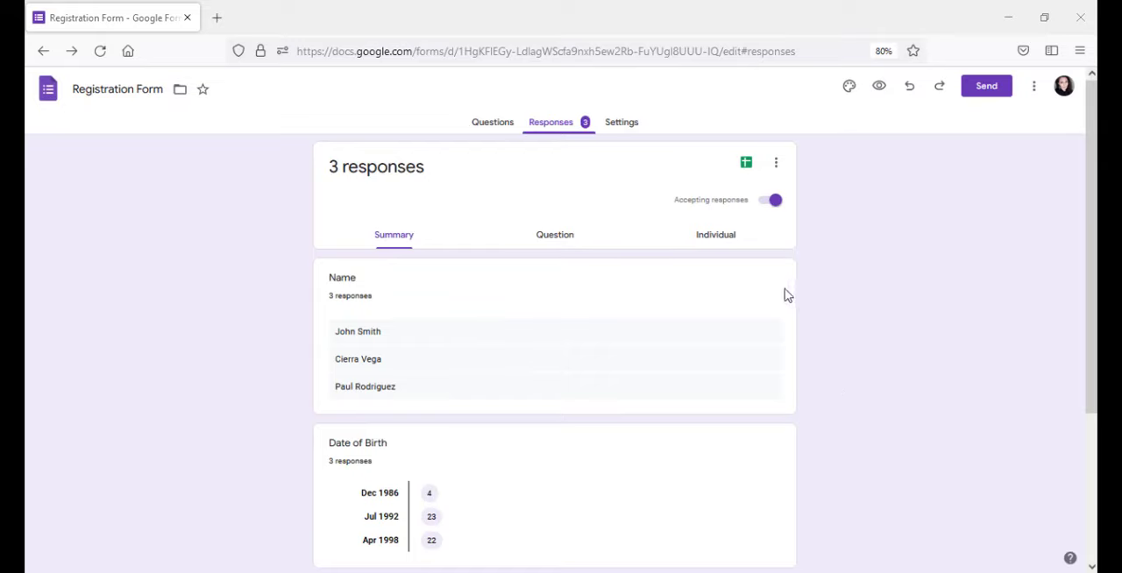
pyautogui.moveTo(736, 280)
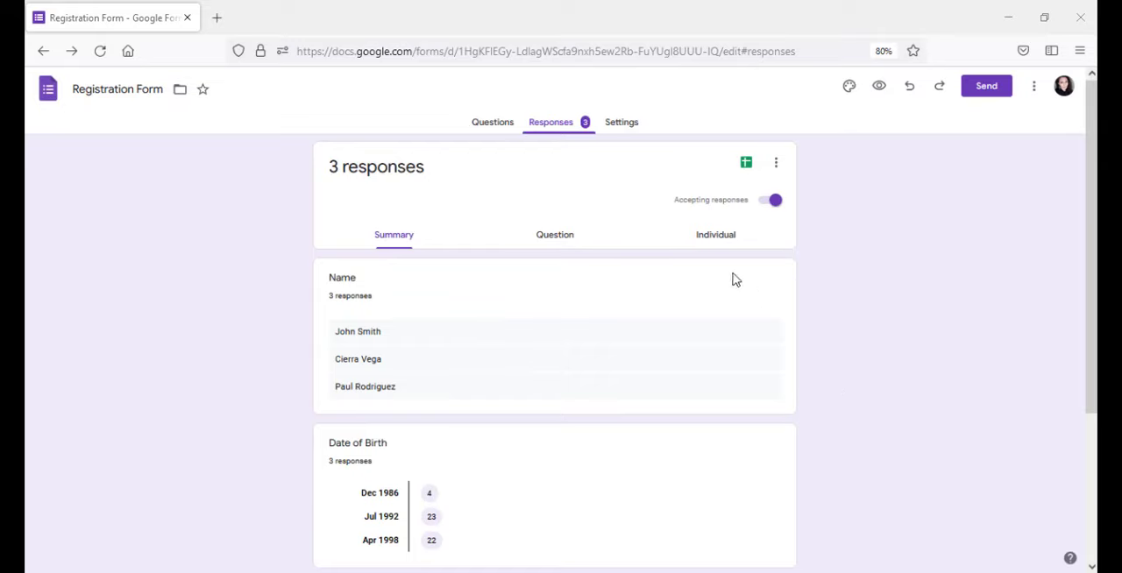
pyautogui.moveTo(775, 165)
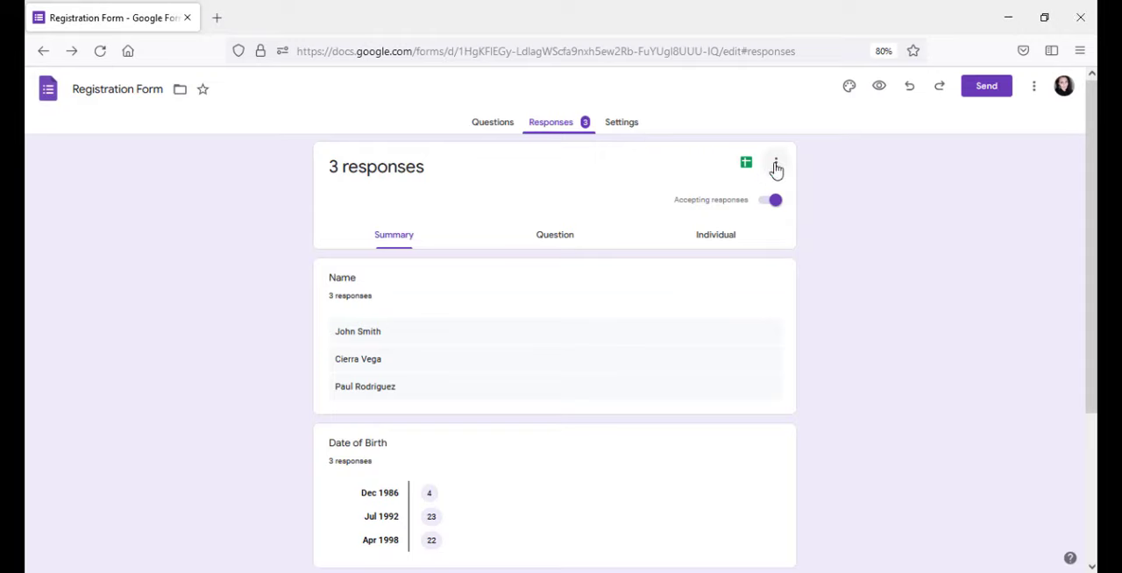
pyautogui.click(775, 167)
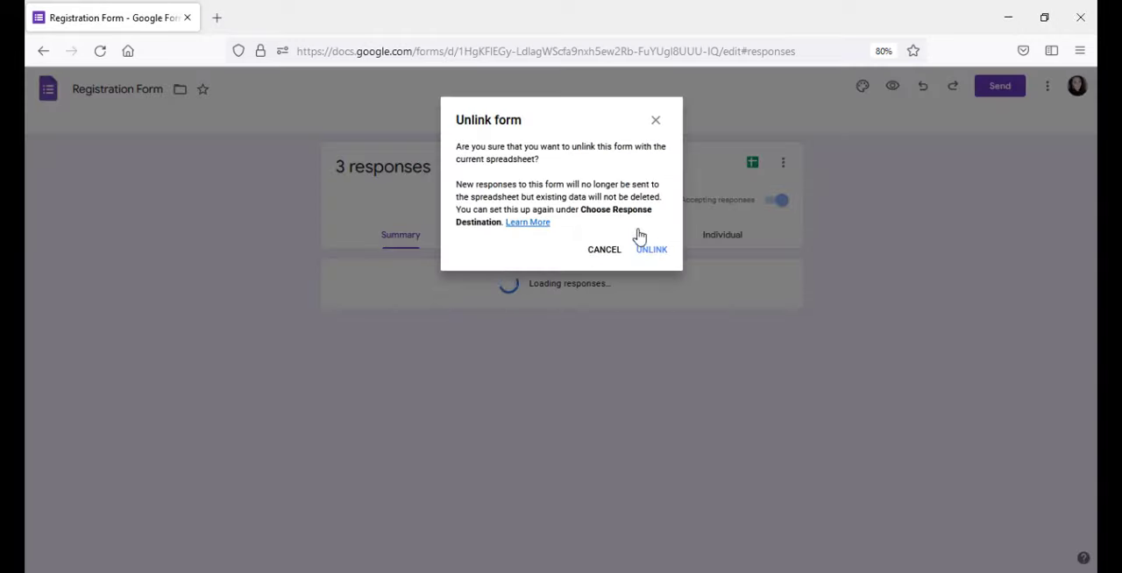
pyautogui.click(653, 249)
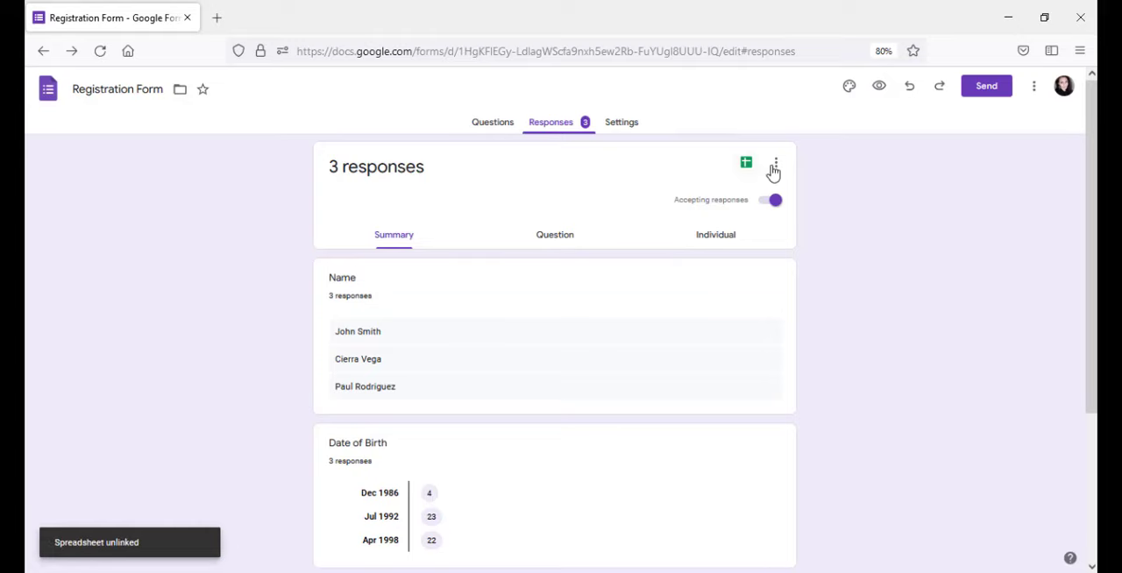
# Create a new linked response spreadsheet named 'My Registration Info'
pyautogui.click(771, 165)
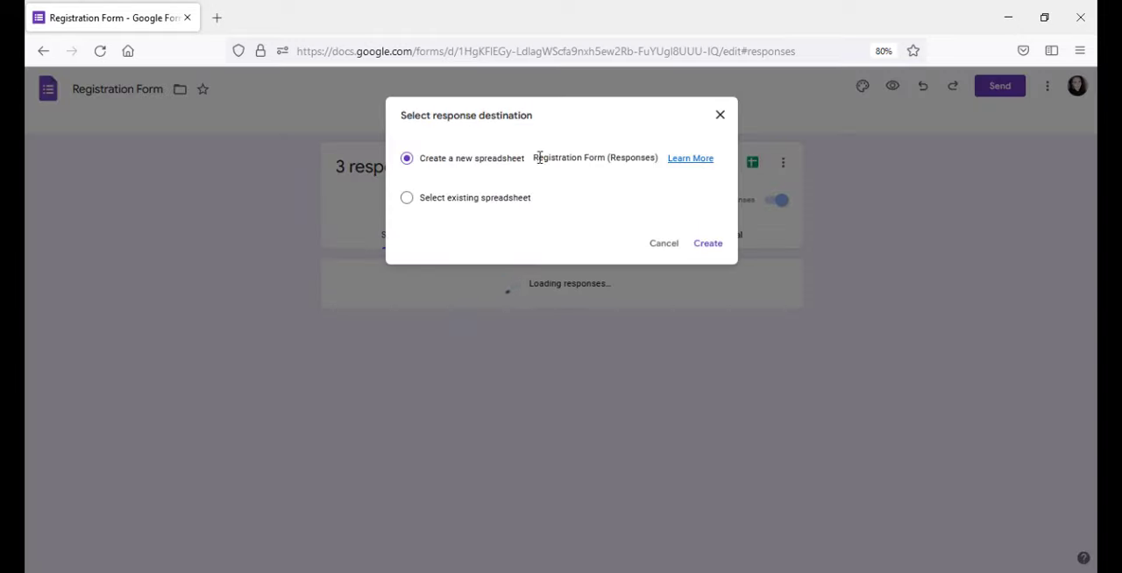
pyautogui.tripleClick(594, 158)
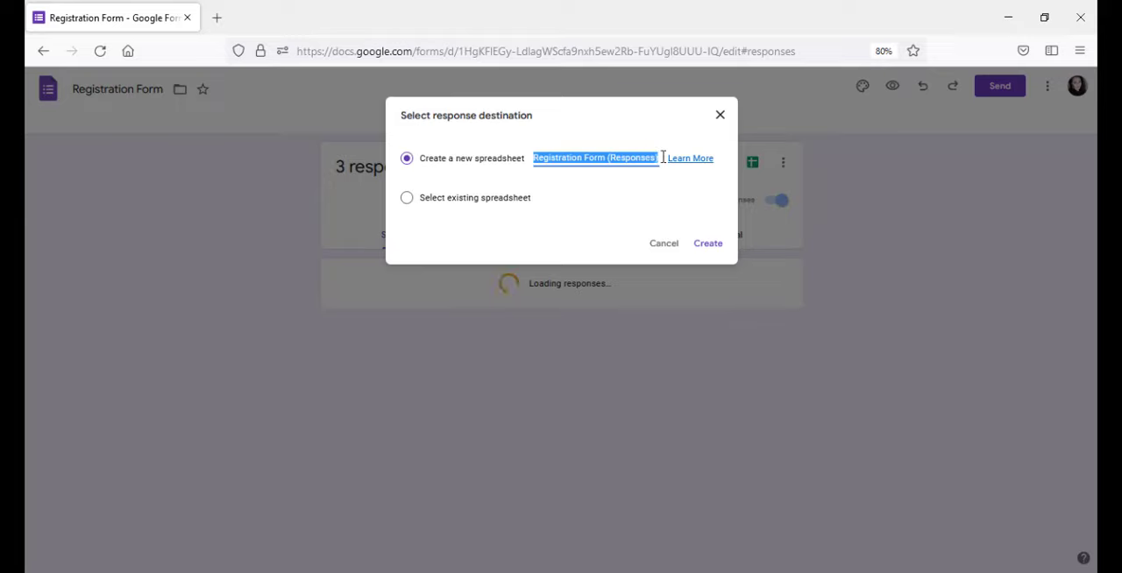
pyautogui.write('My')
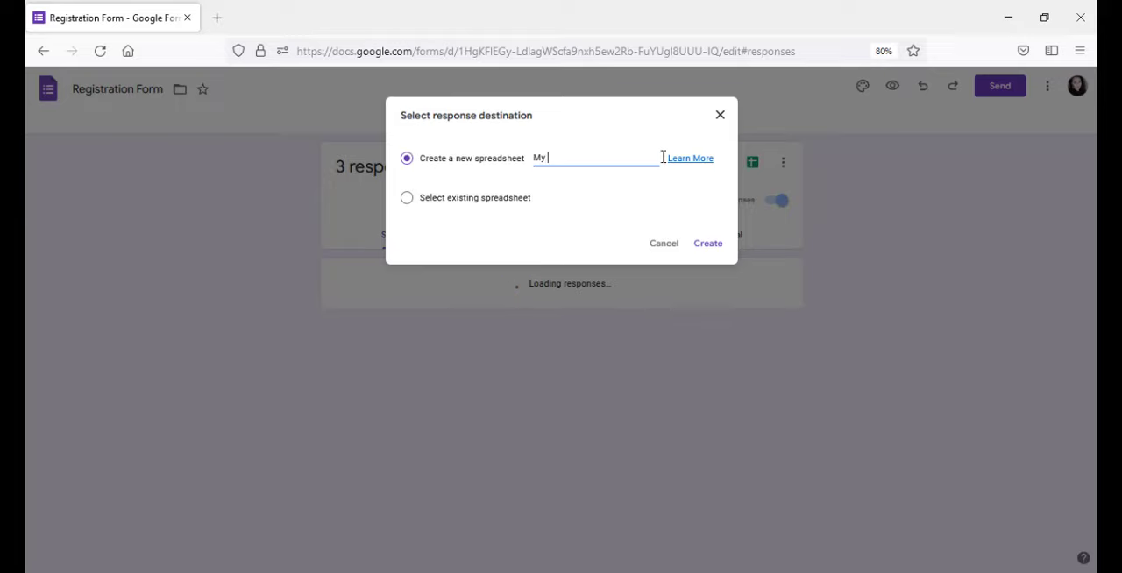
pyautogui.write('Regi')
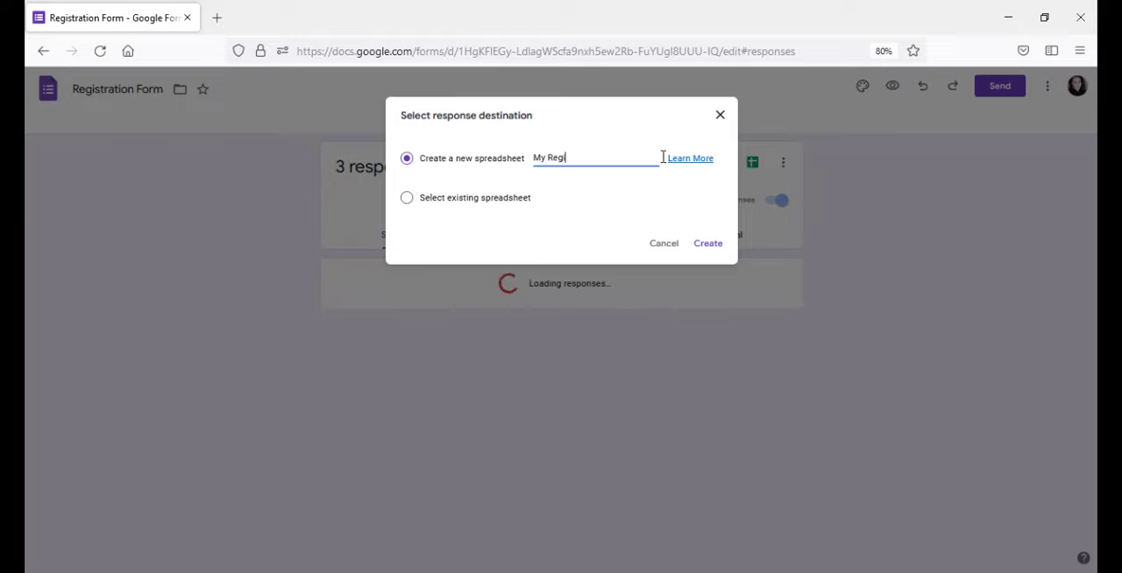
pyautogui.write('stration Info')
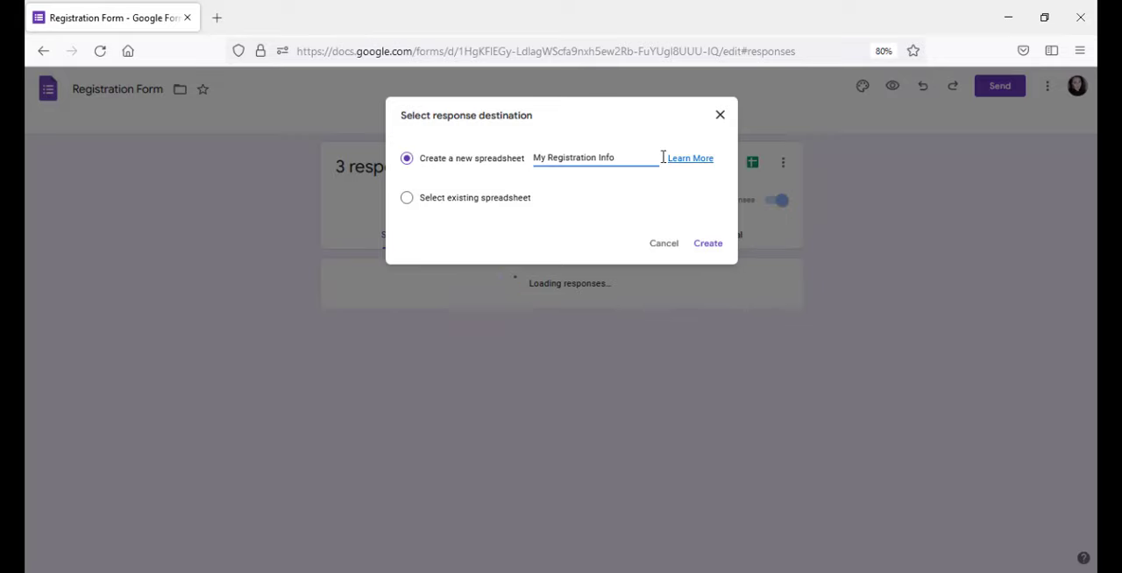
pyautogui.click(708, 242)
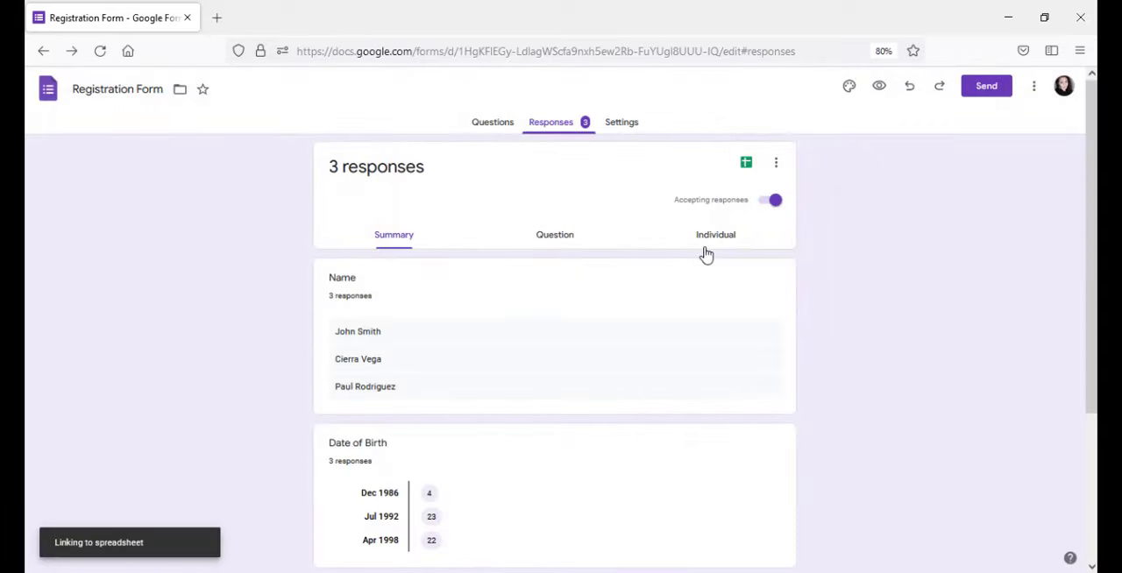
# View the three responses in My Registration Info, then return to the form's questions
pyautogui.click(745, 161)
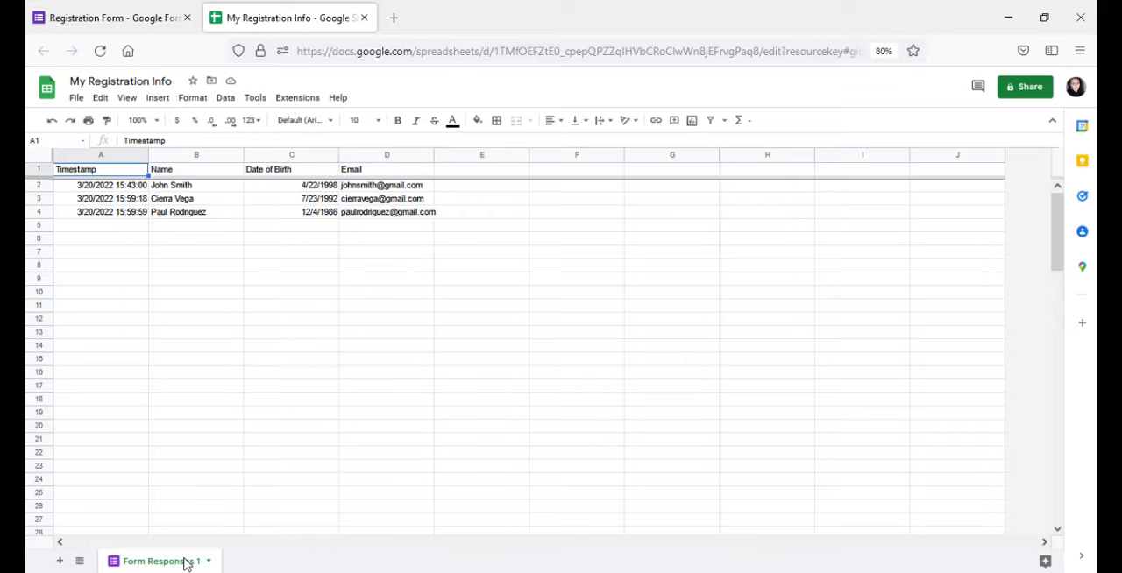
pyautogui.moveTo(184, 565)
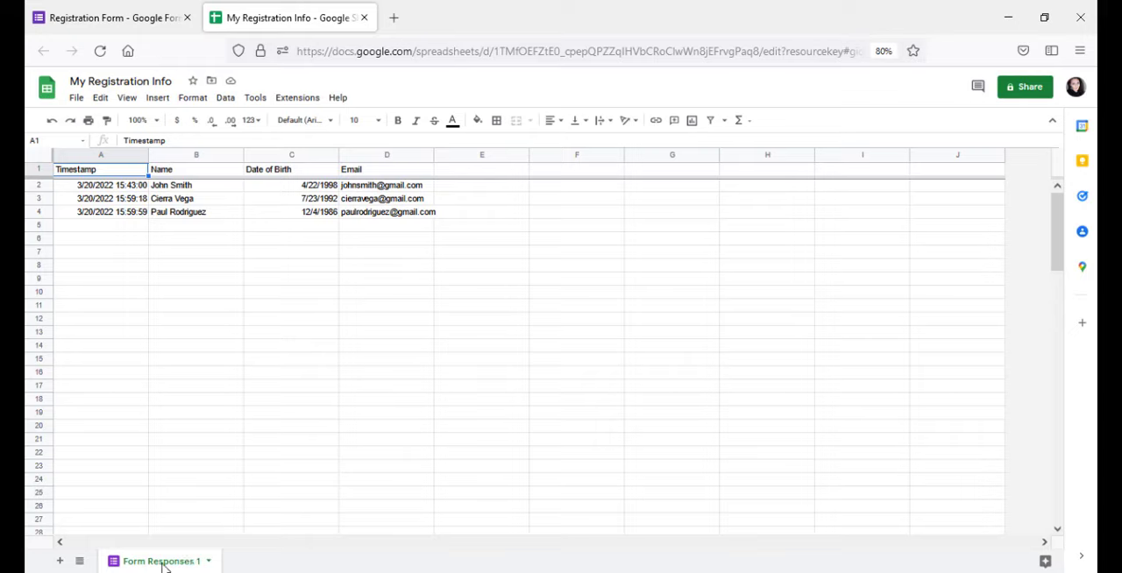
pyautogui.moveTo(235, 268)
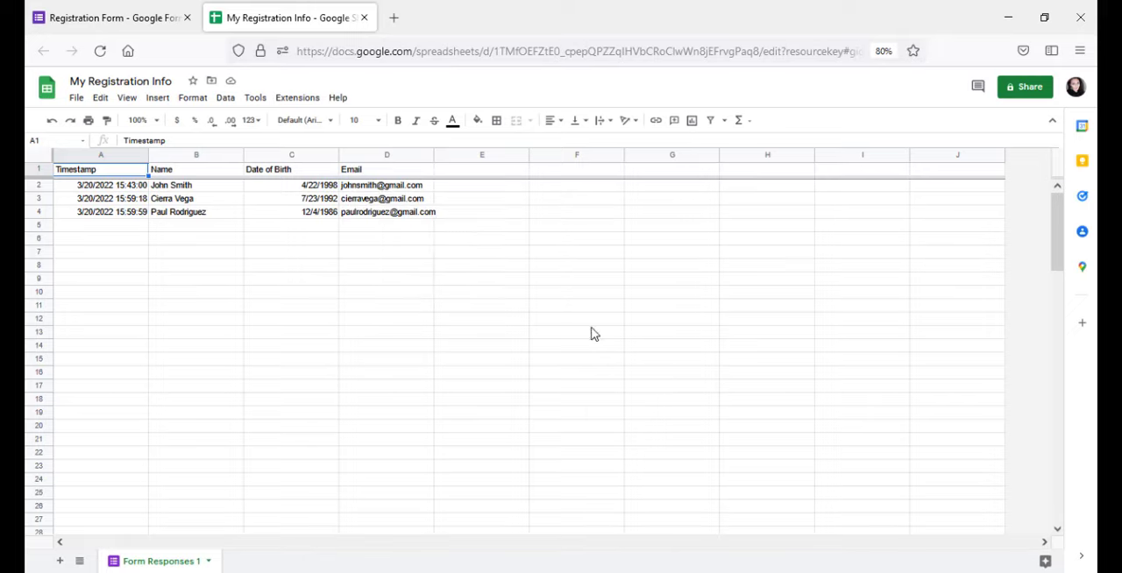
pyautogui.moveTo(547, 333)
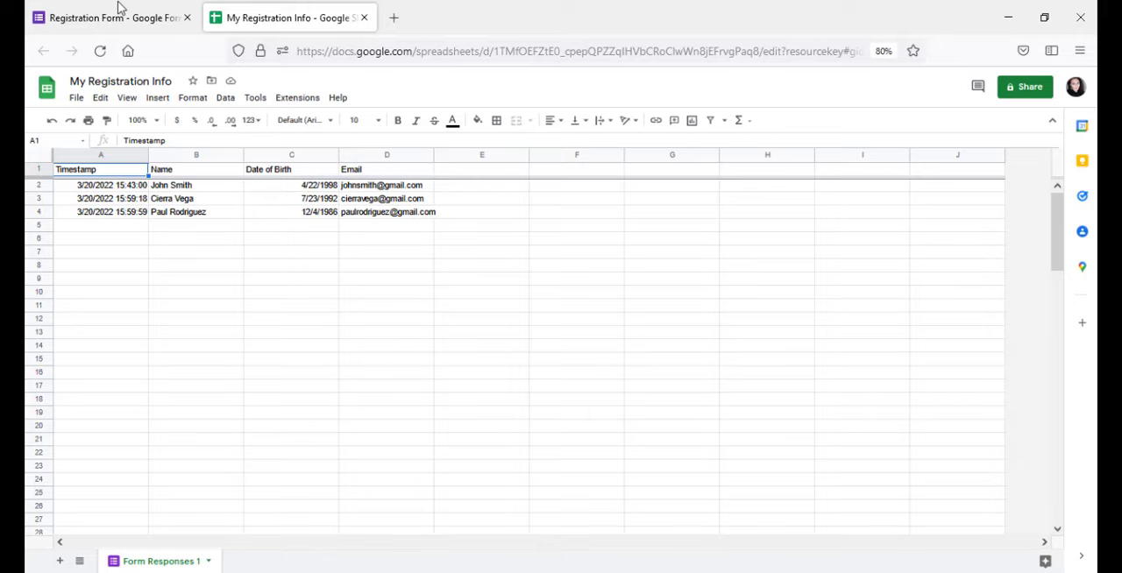
pyautogui.click(105, 18)
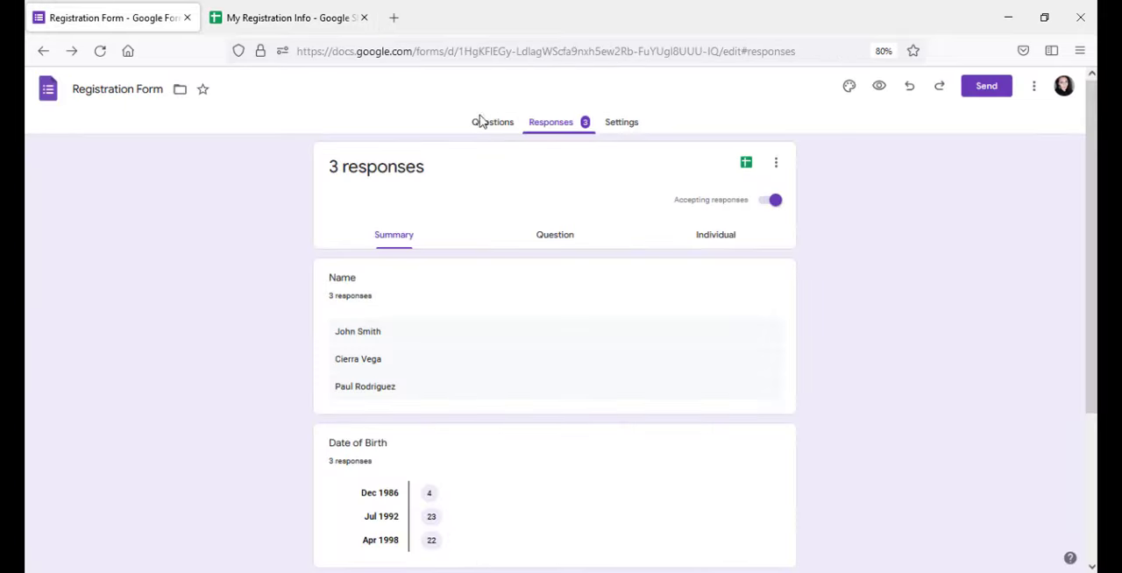
pyautogui.click(493, 123)
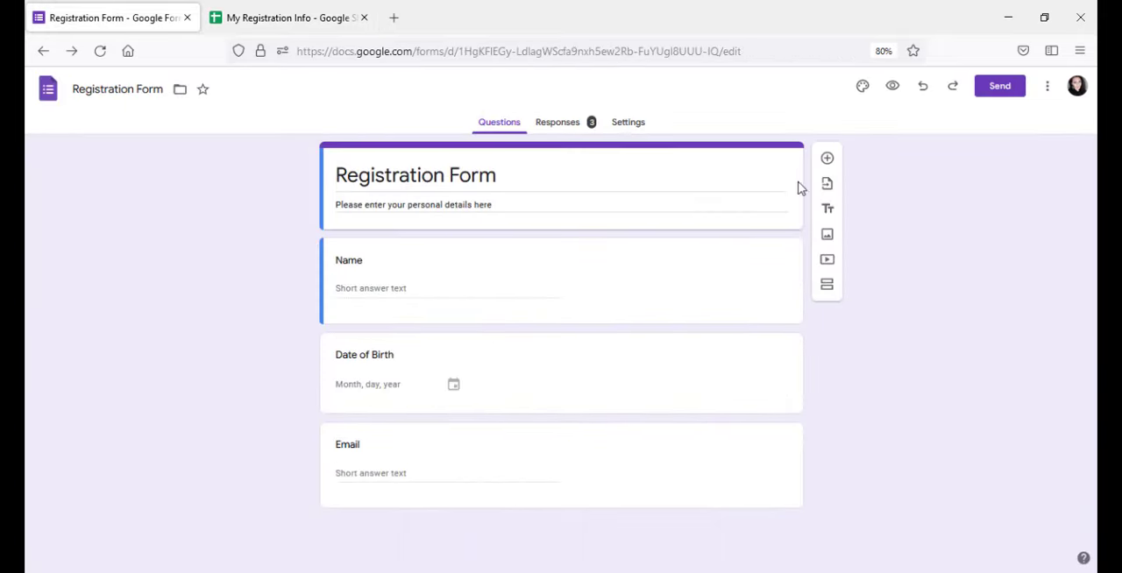
pyautogui.moveTo(800, 316)
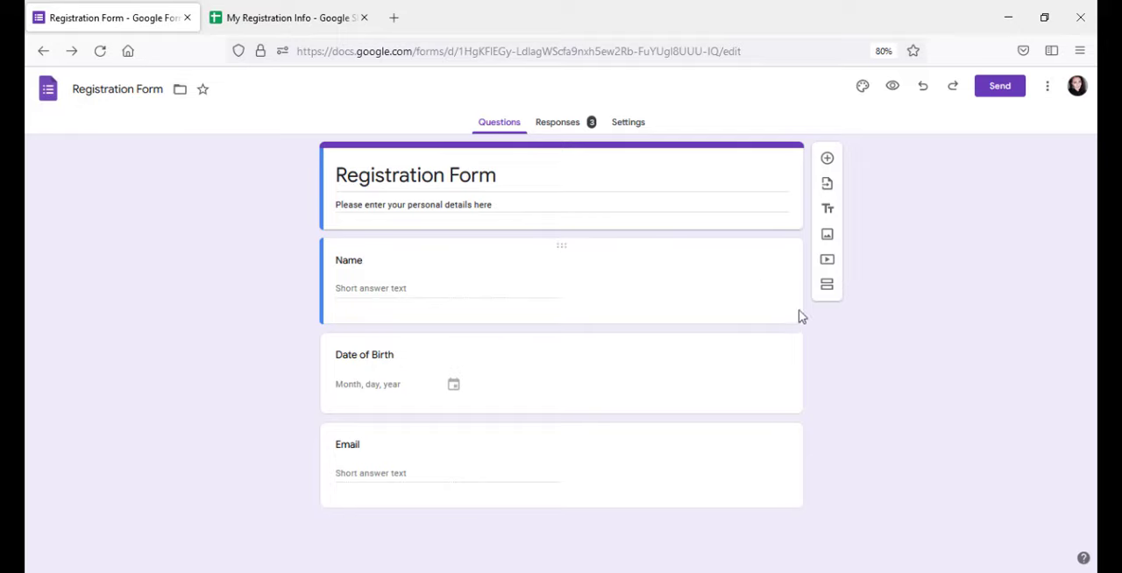
pyautogui.moveTo(890, 85)
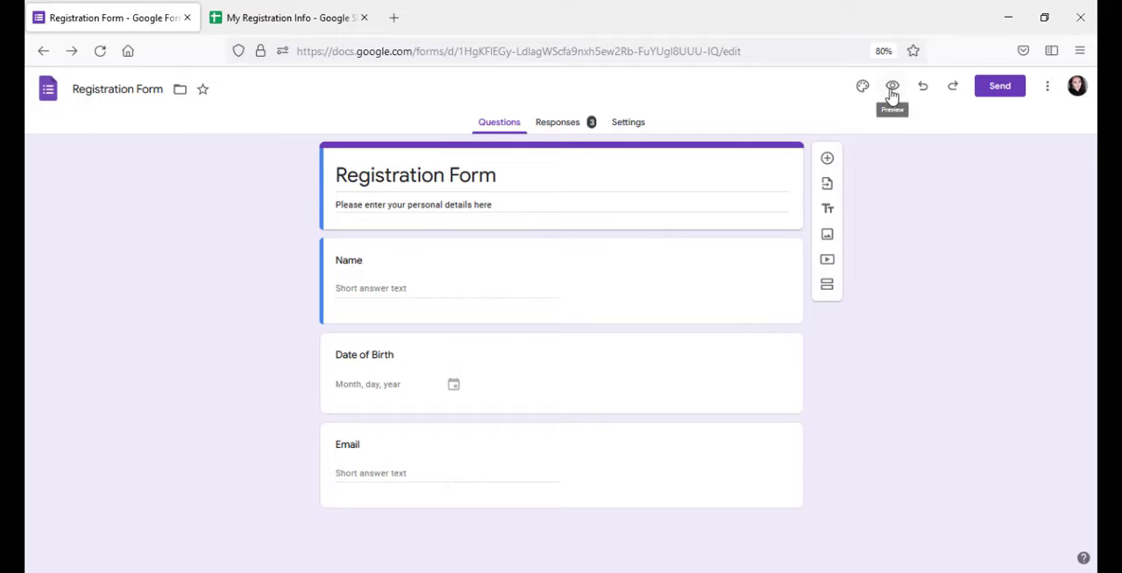
pyautogui.click(890, 86)
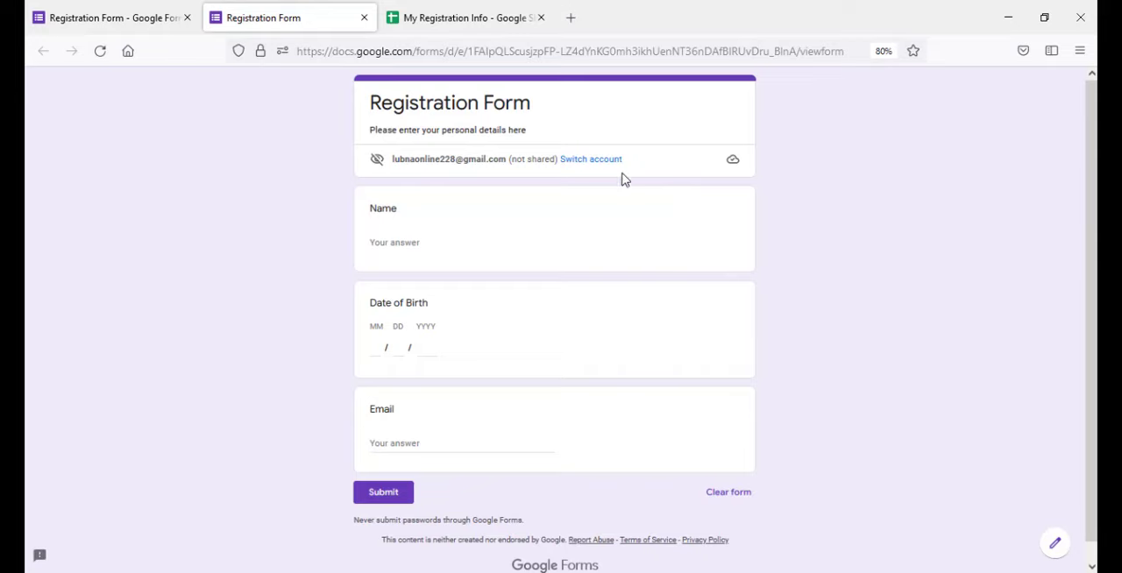
pyautogui.click(421, 242)
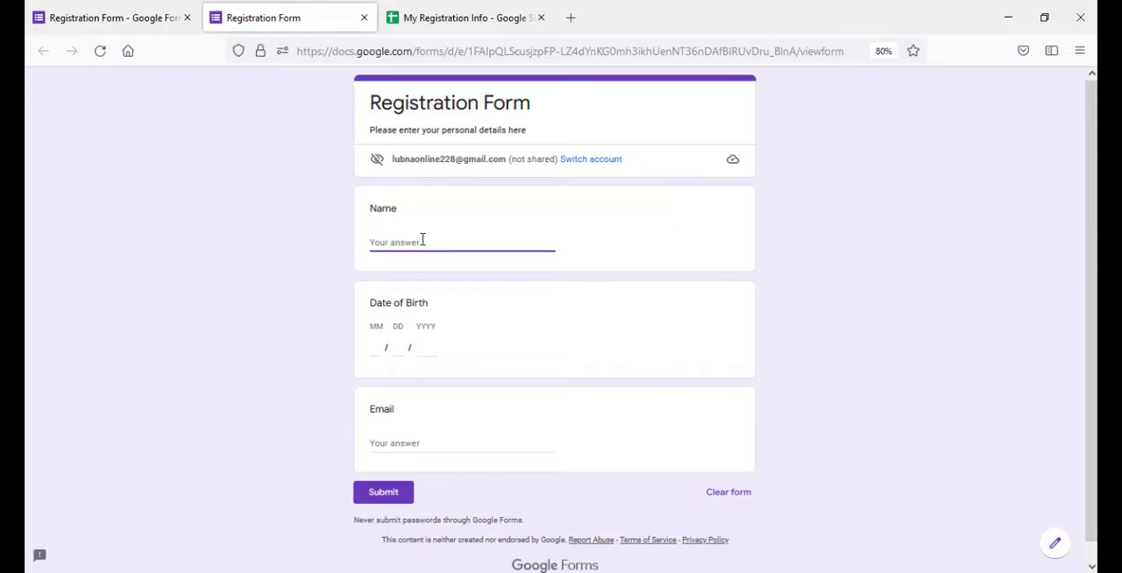
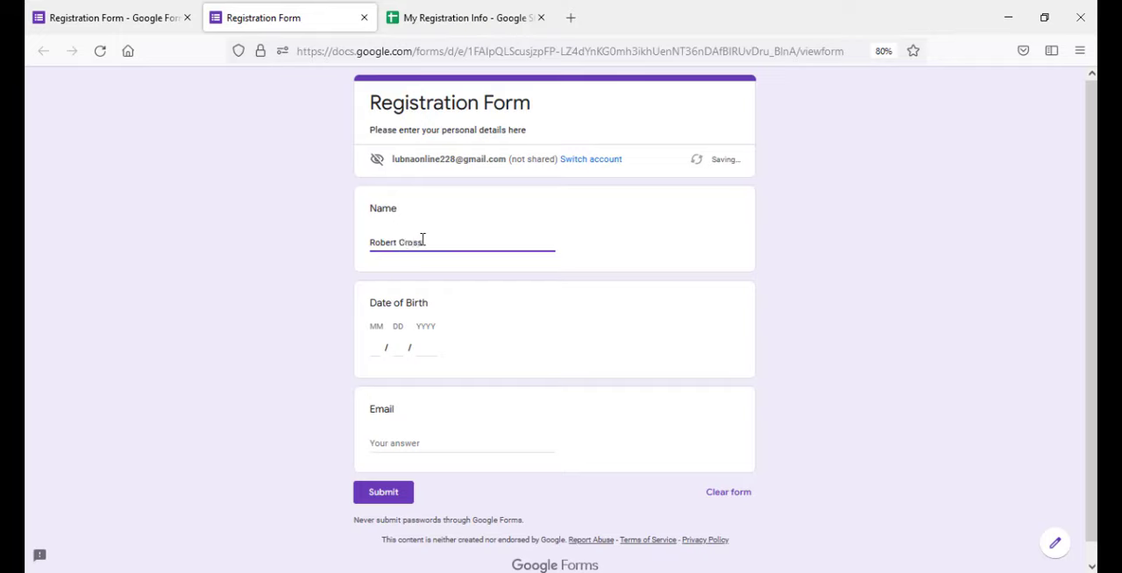
pyautogui.click(375, 347)
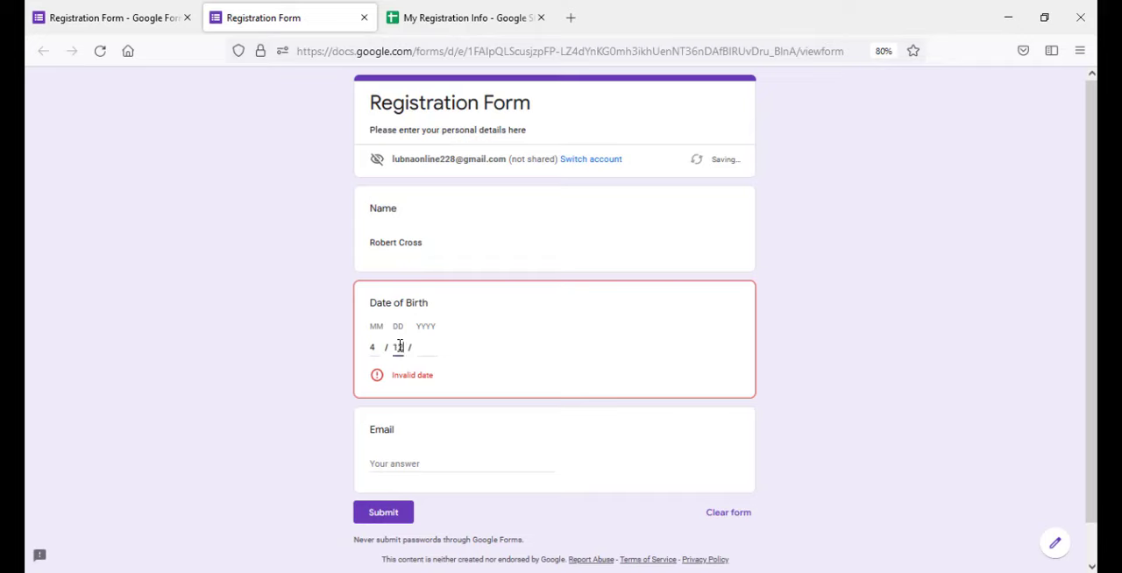
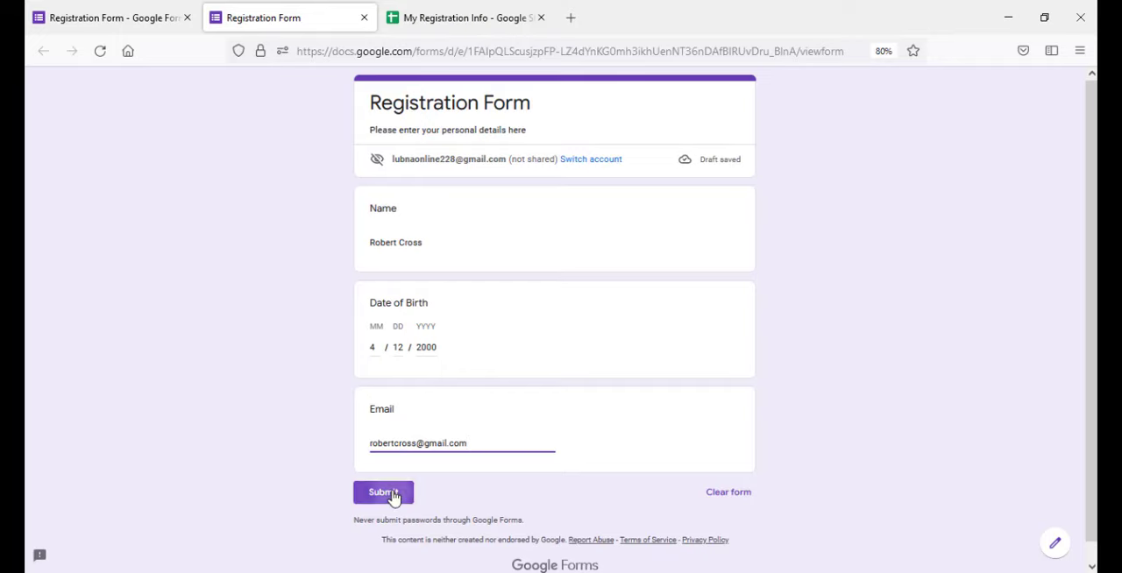
pyautogui.click(382, 491)
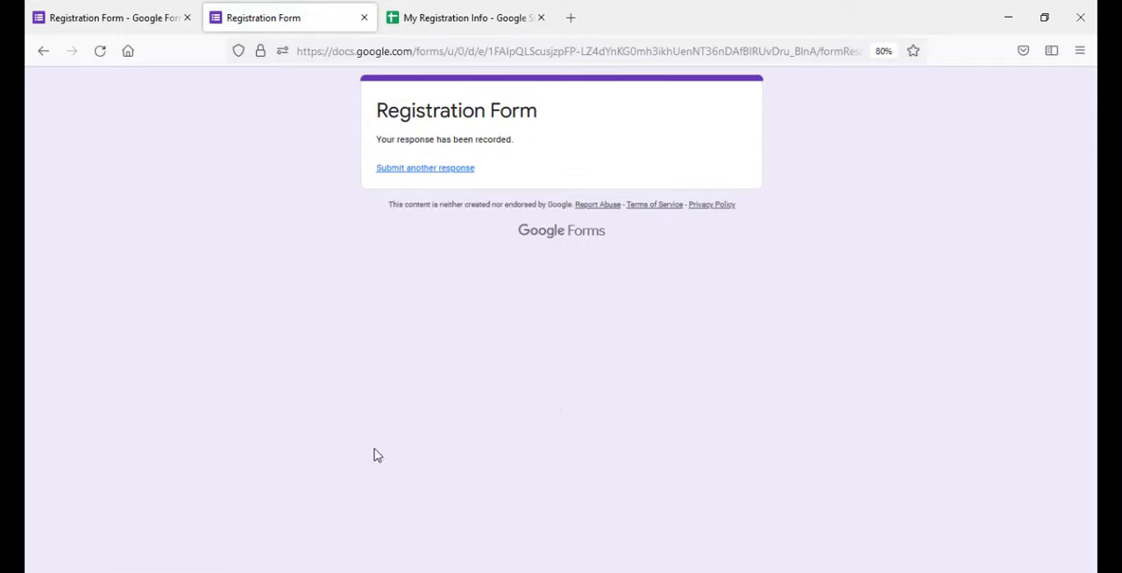
pyautogui.click(464, 17)
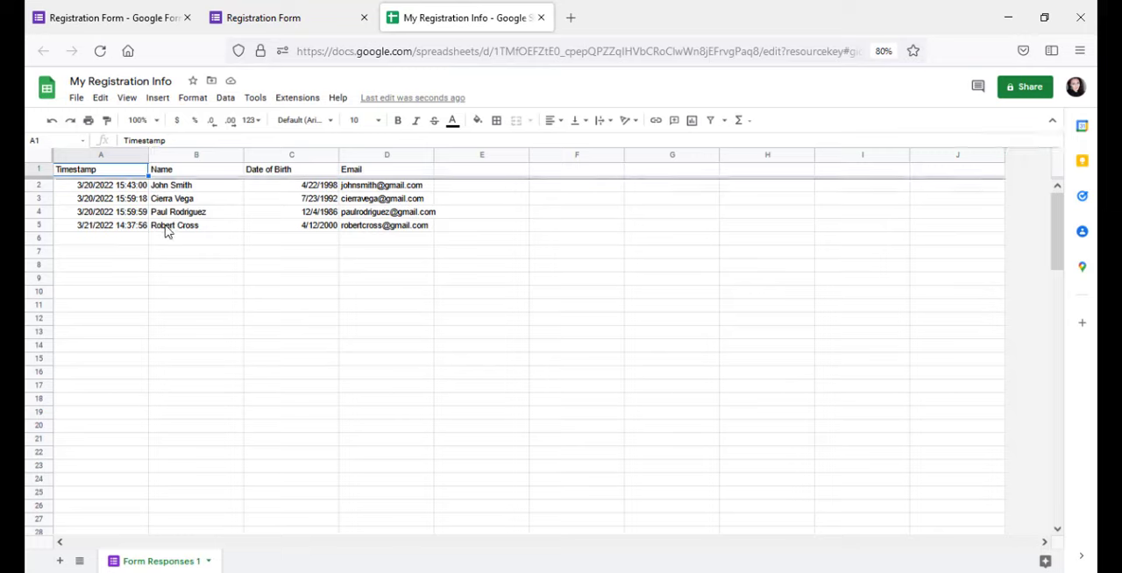
pyautogui.moveTo(175, 232)
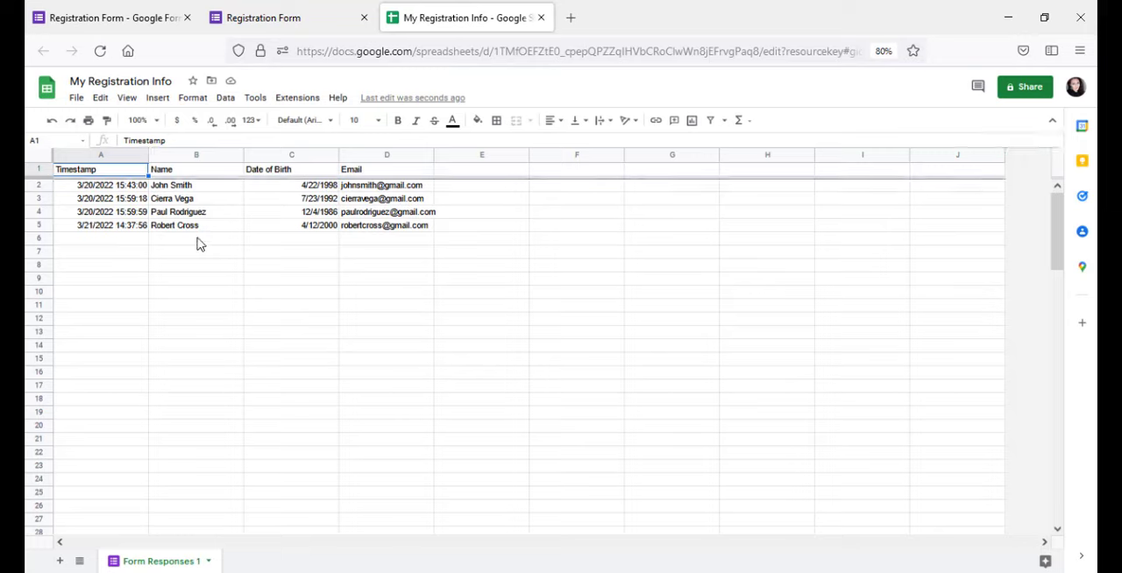
pyautogui.moveTo(246, 255)
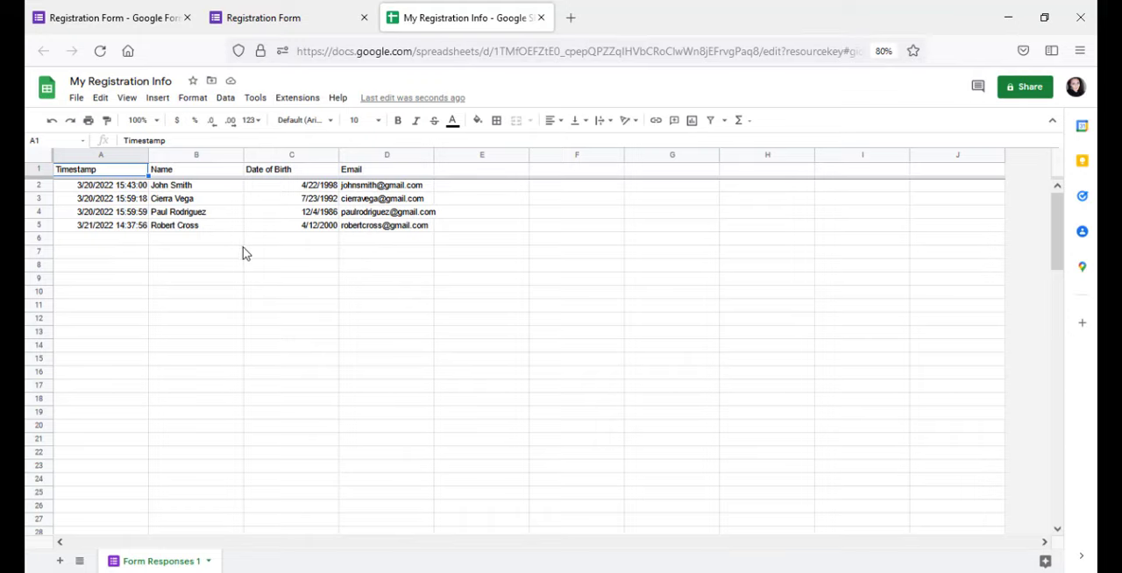
pyautogui.moveTo(382, 256)
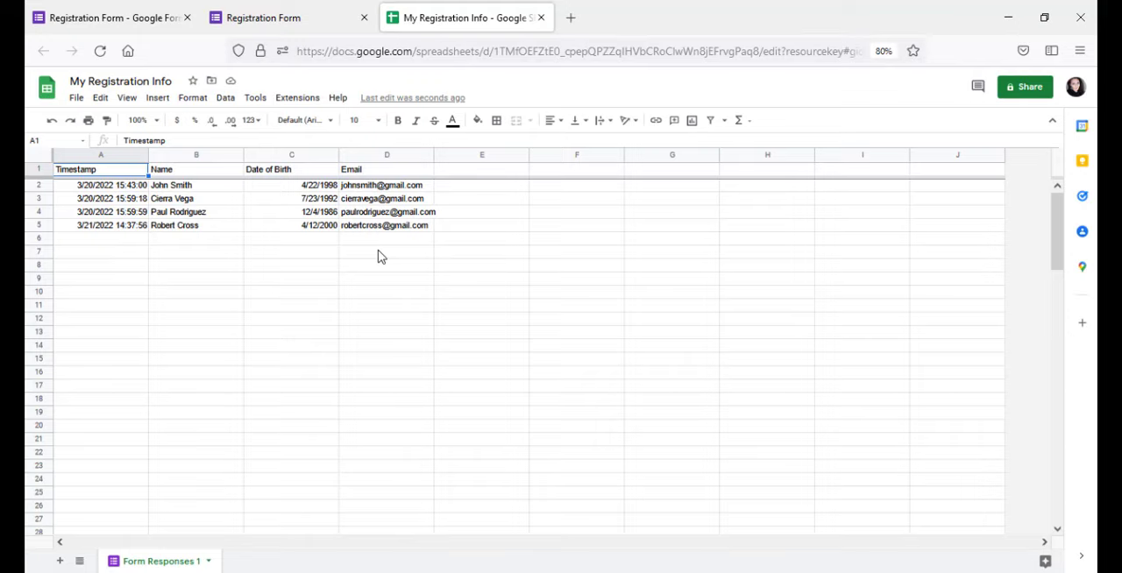
pyautogui.click(76, 99)
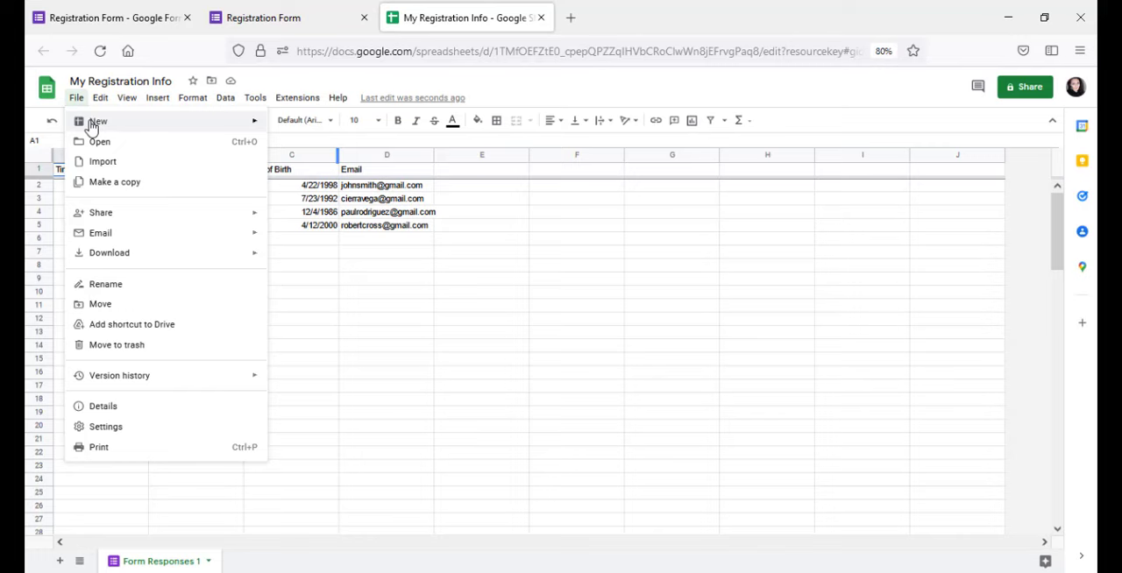
# Make a new blank spreadsheet and create a new form linked to it via Tools
pyautogui.click(98, 121)
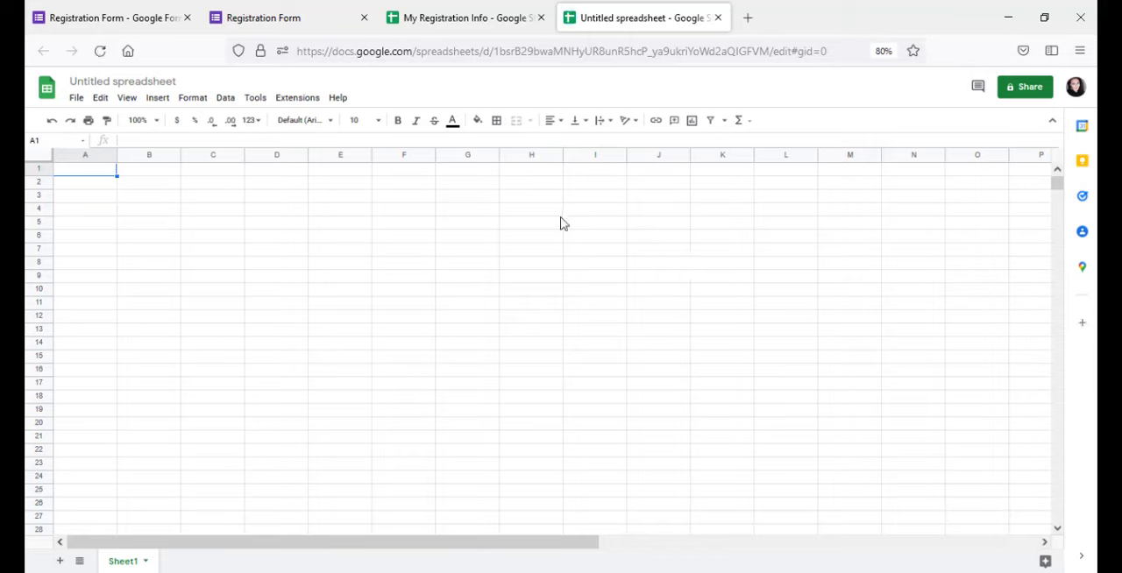
pyautogui.moveTo(224, 98)
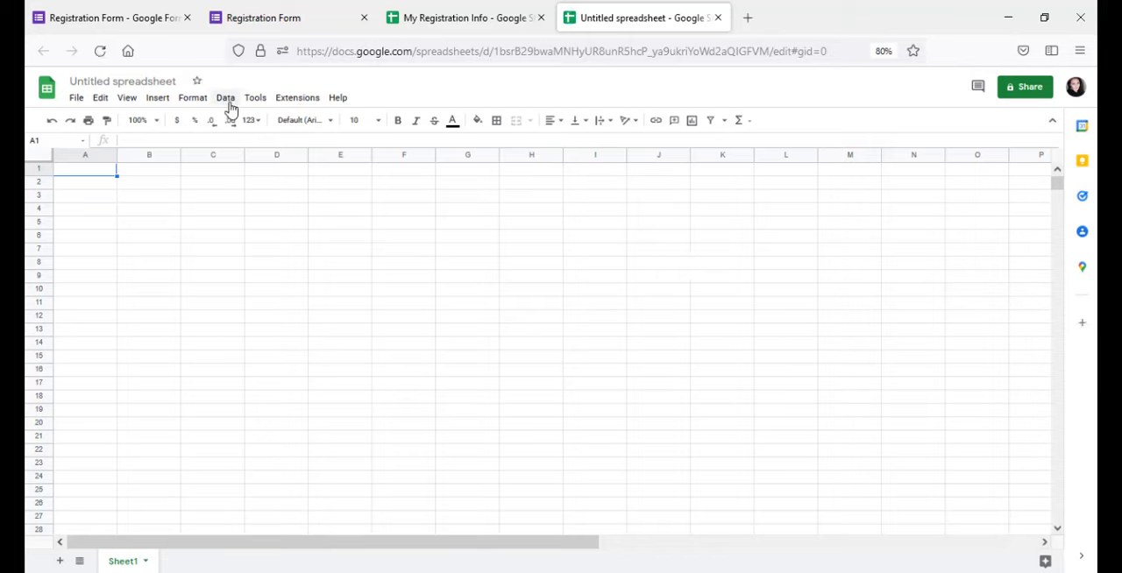
pyautogui.click(256, 98)
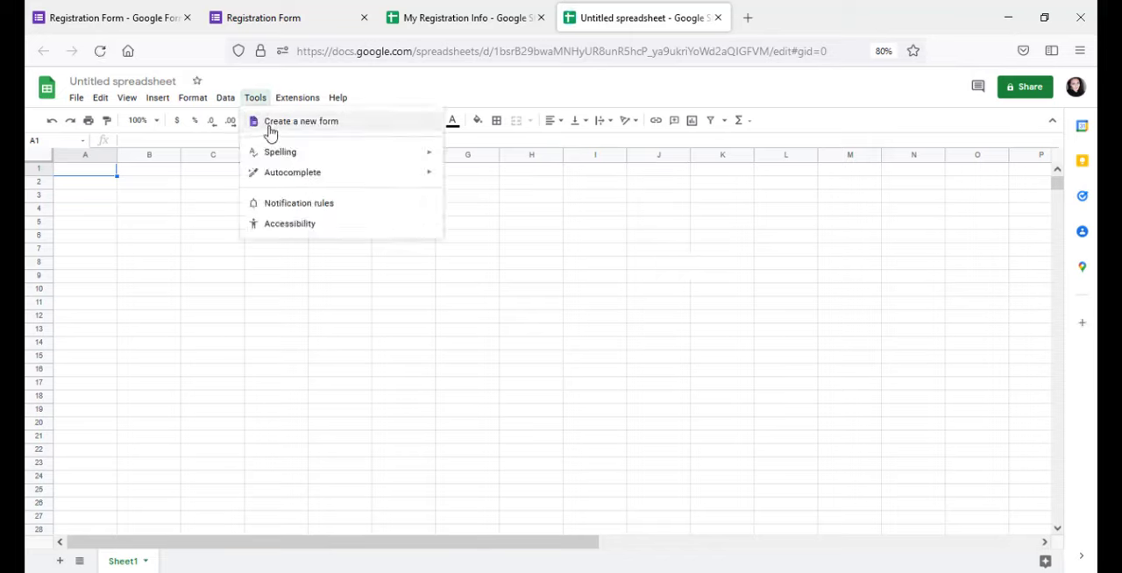
pyautogui.click(302, 121)
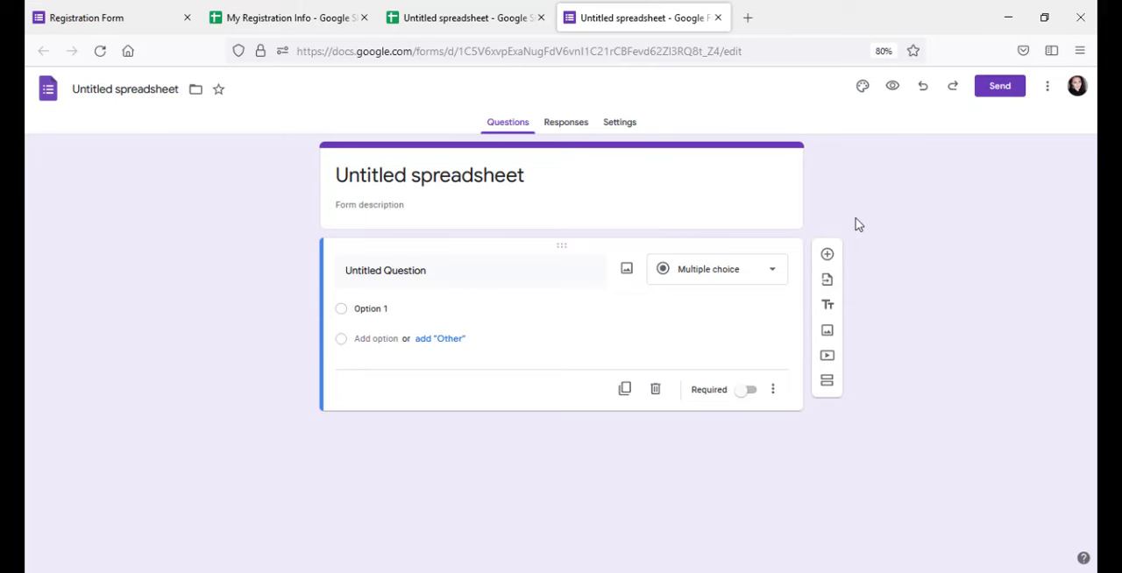
# Check the new sheet's Form Responses 1 tab, then go to the new form's editor
pyautogui.click(465, 17)
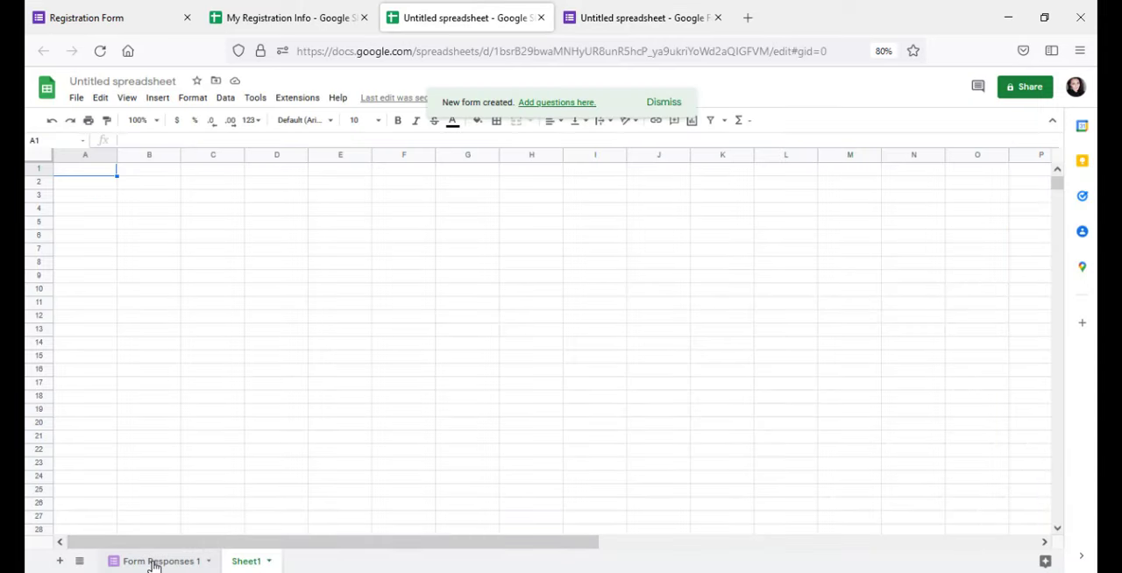
pyautogui.click(663, 101)
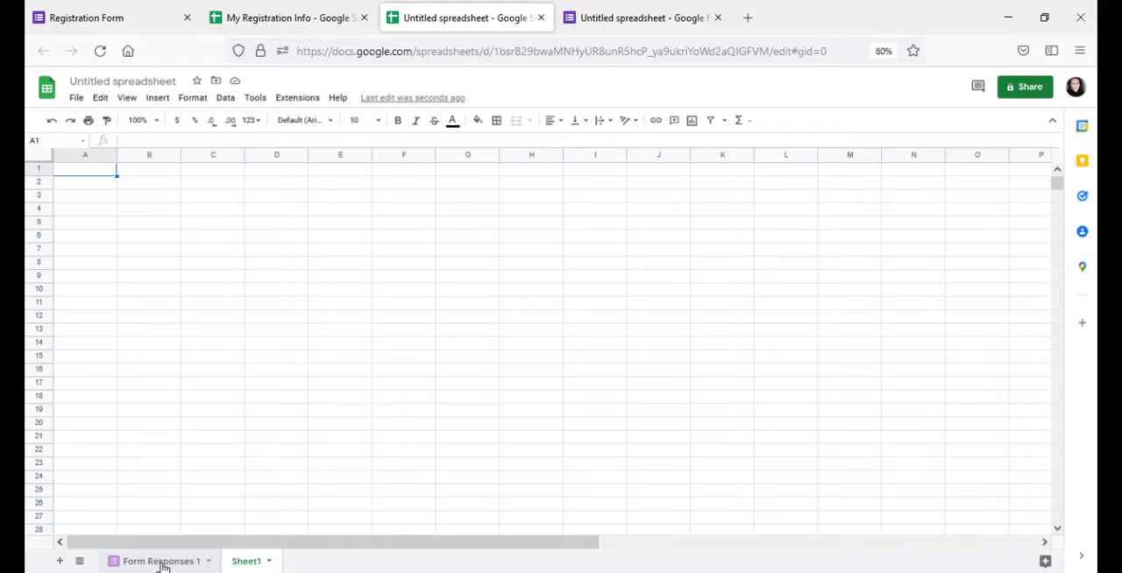
pyautogui.click(642, 18)
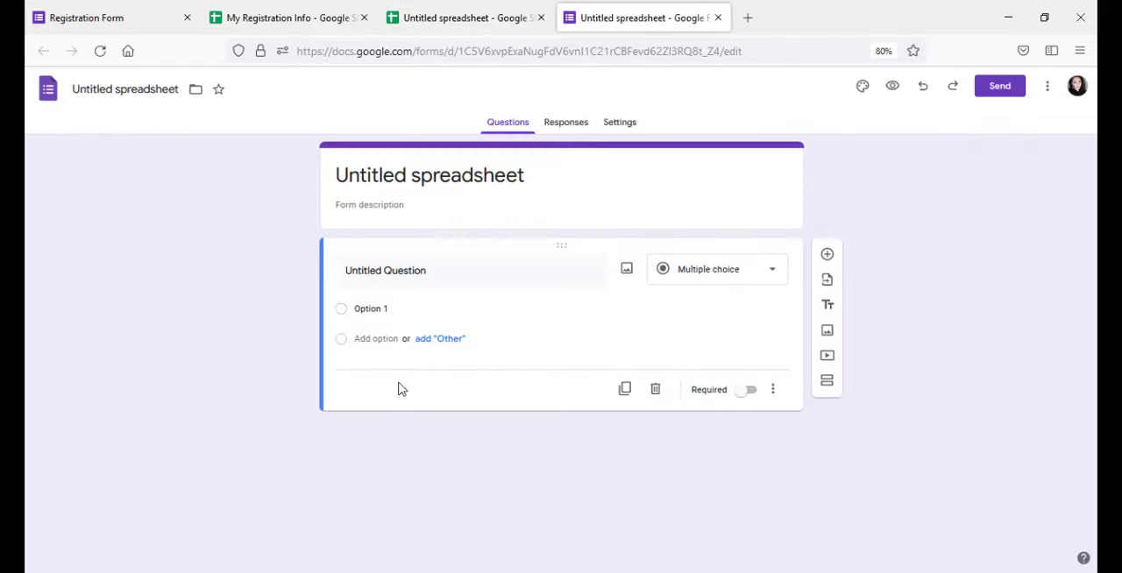
pyautogui.moveTo(558, 331)
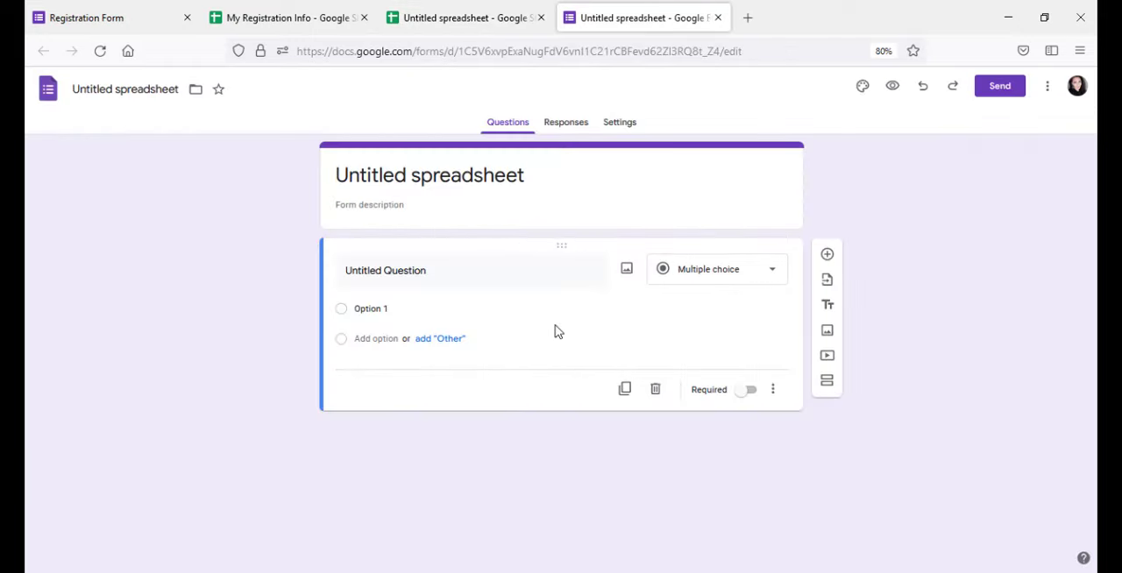
# Title the first question 'Do you want to subscribe?' with Yes/No options
pyautogui.click(408, 270)
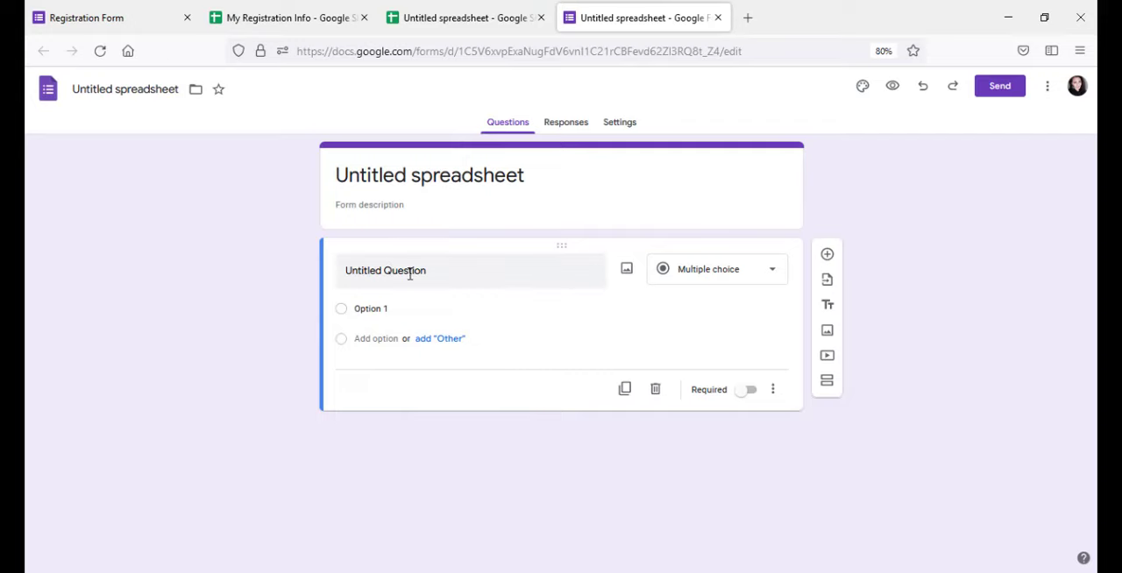
pyautogui.write('Do')
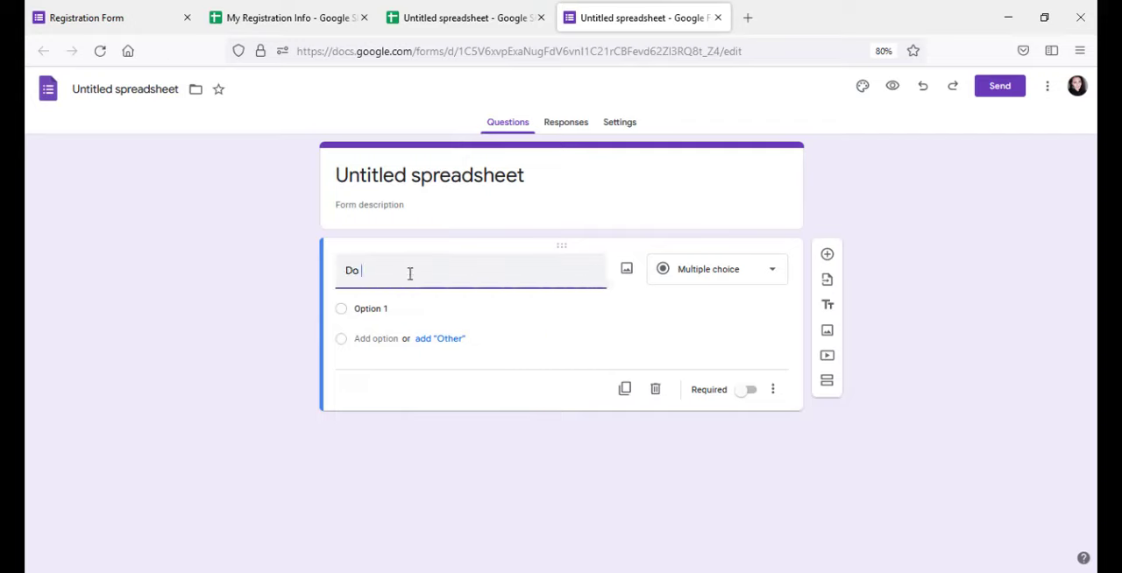
pyautogui.write('you want to')
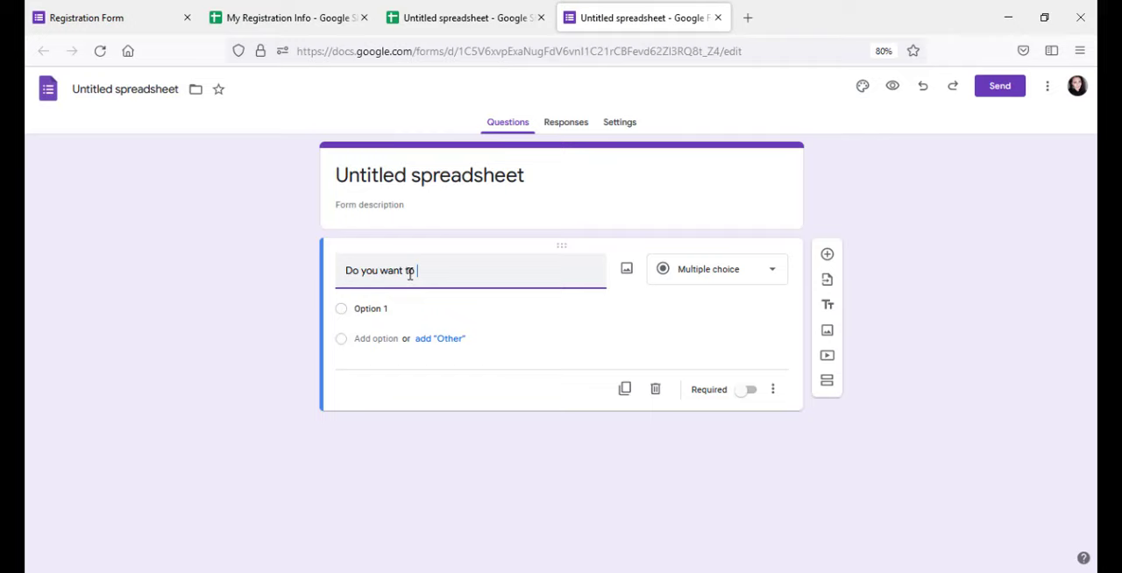
pyautogui.write('subscribe?')
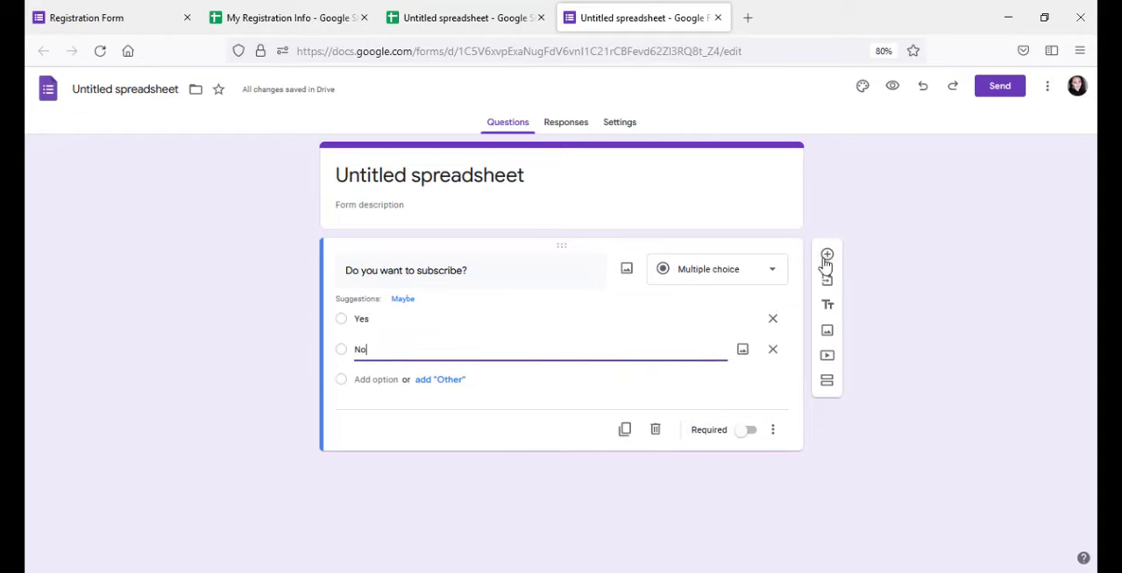
# Add a short-answer Name question and return to the linked spreadsheet
pyautogui.click(826, 259)
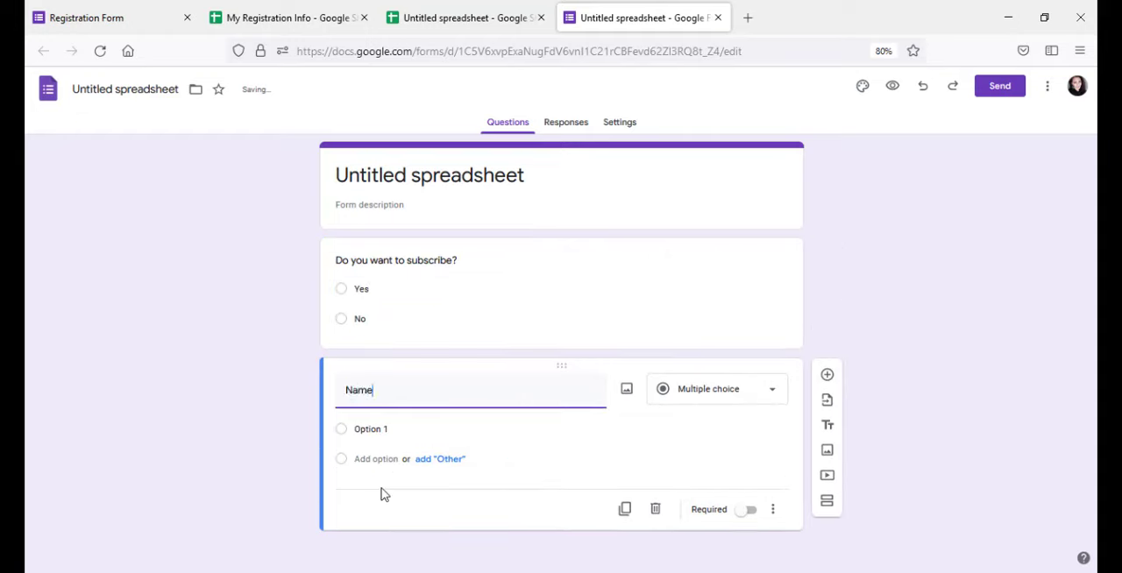
pyautogui.click(715, 389)
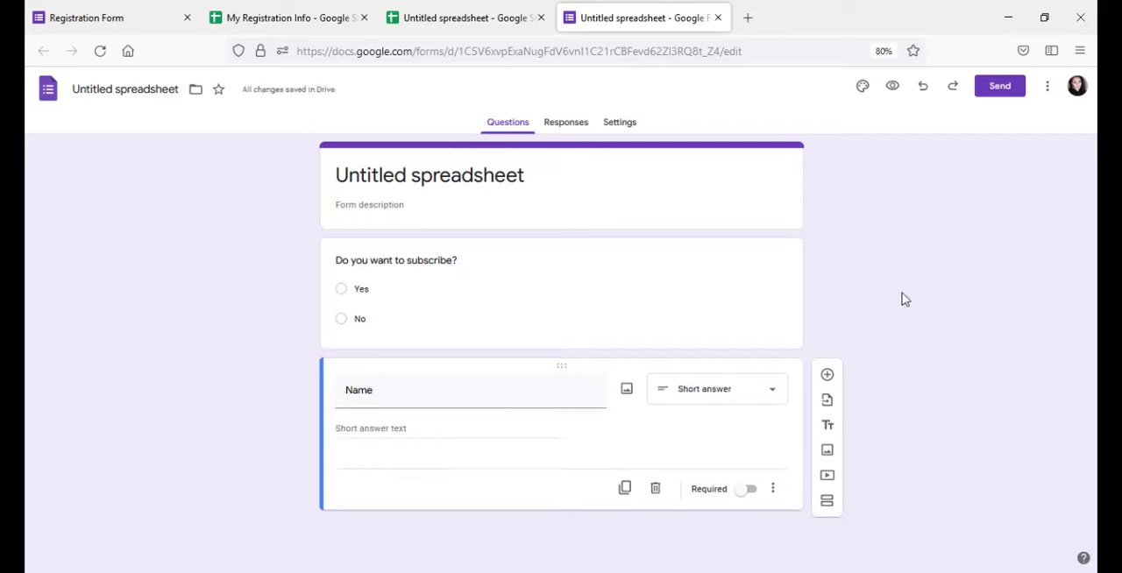
pyautogui.moveTo(822, 271)
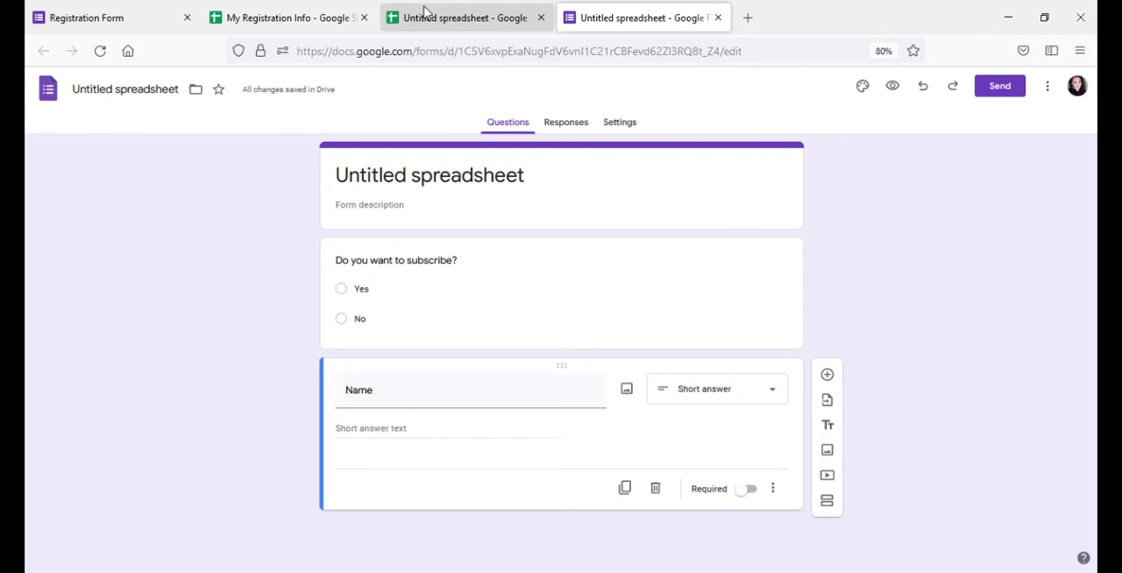
pyautogui.click(464, 17)
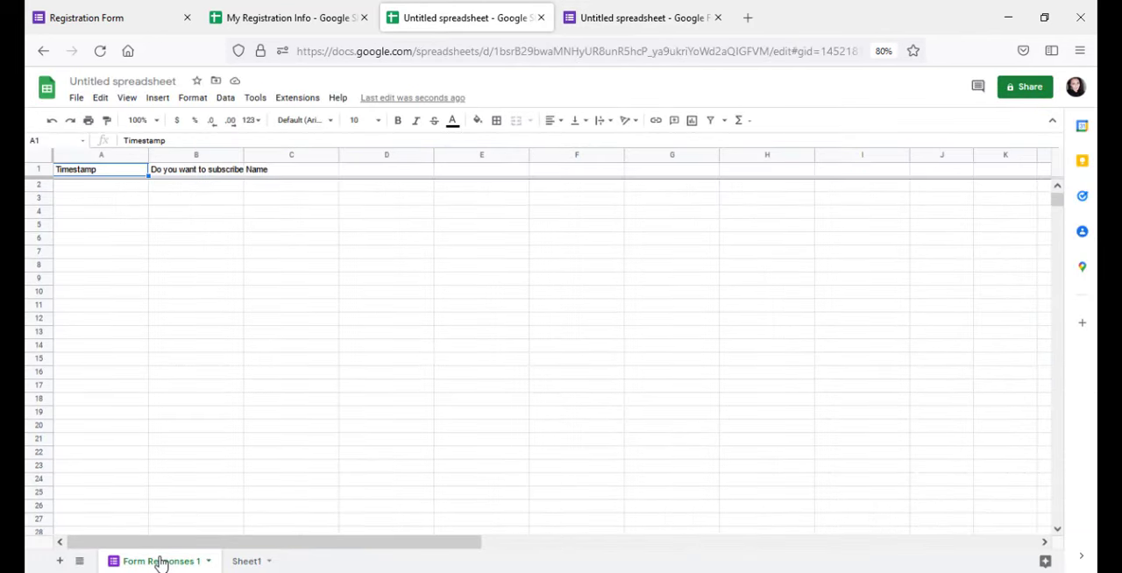
pyautogui.moveTo(196, 259)
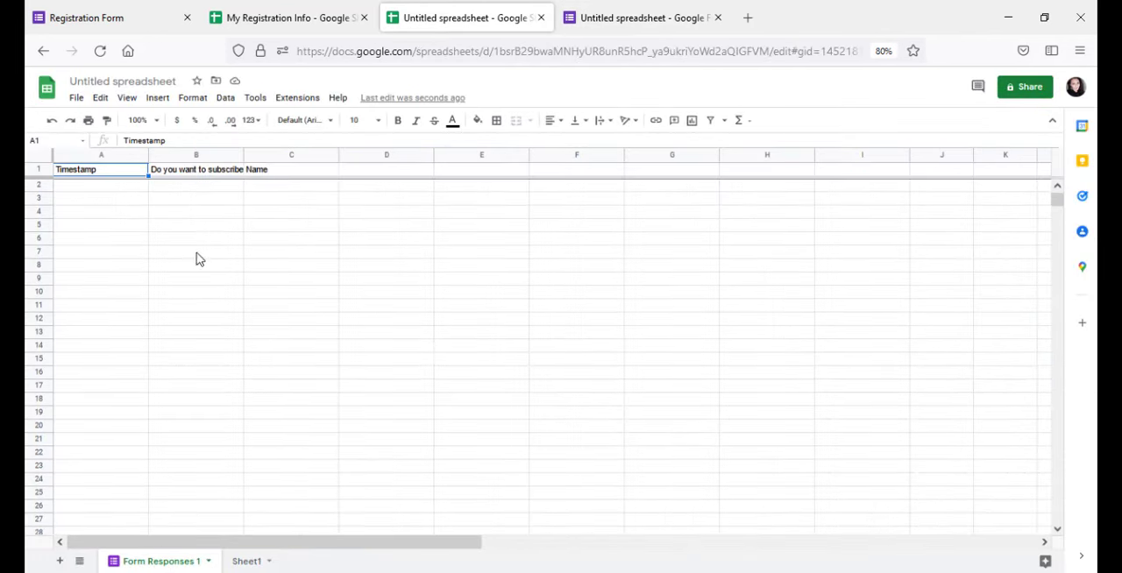
pyautogui.moveTo(284, 194)
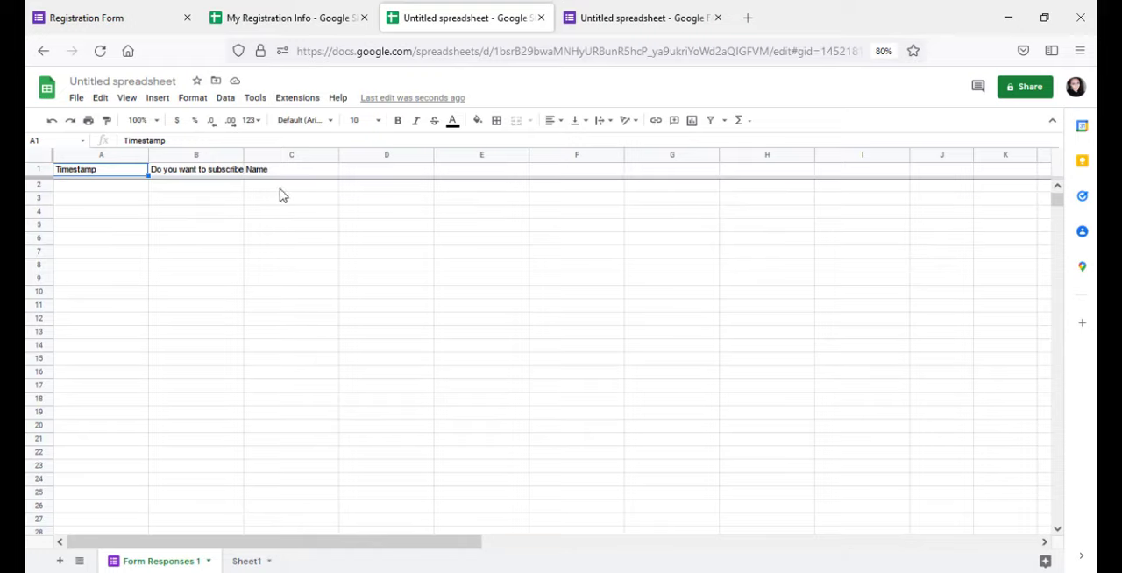
pyautogui.moveTo(365, 170)
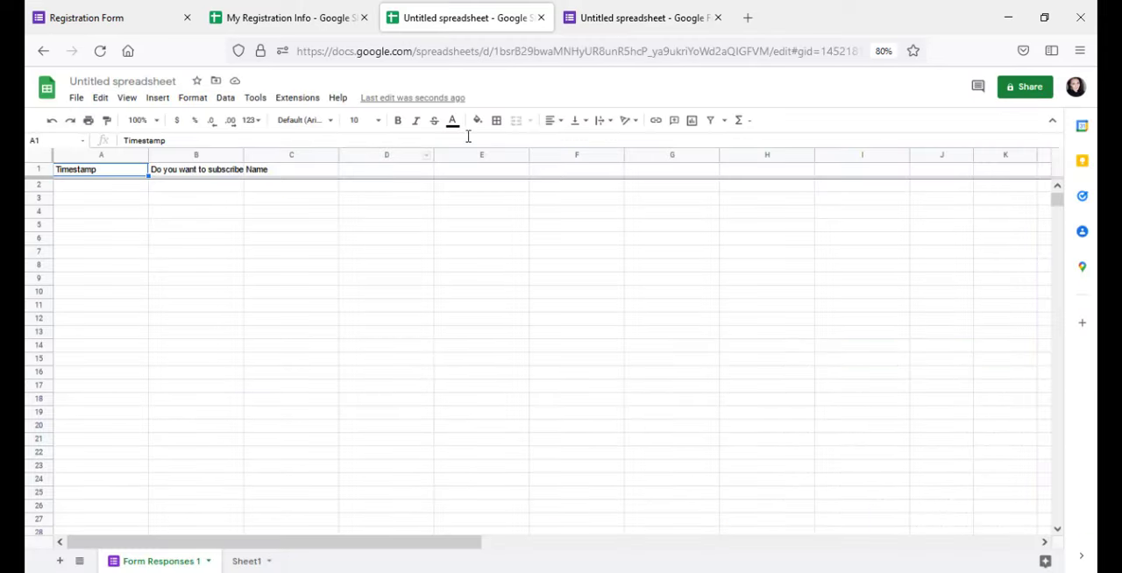
pyautogui.moveTo(557, 182)
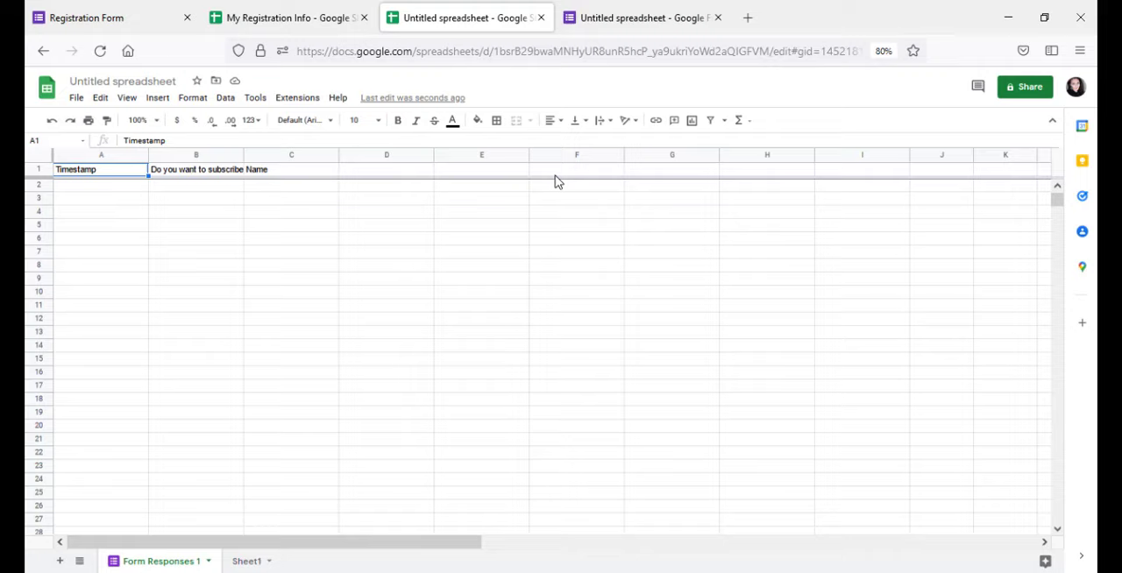